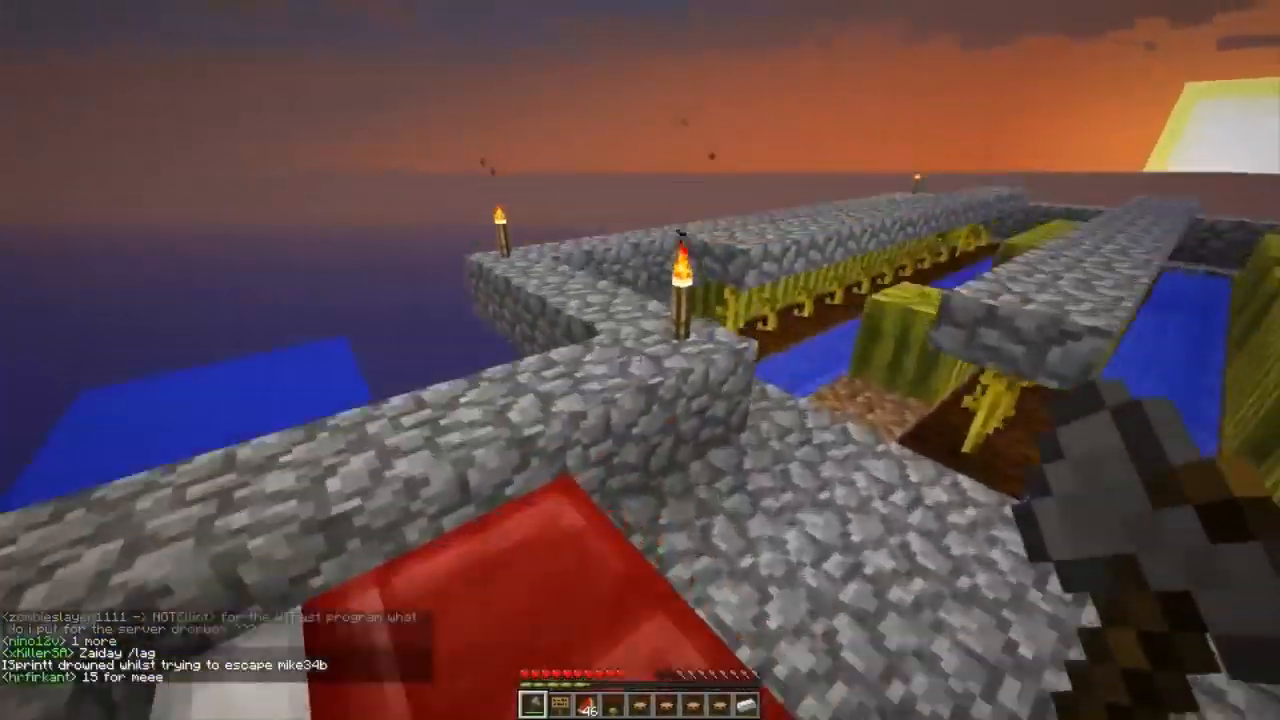
mouse_move(640, 360)
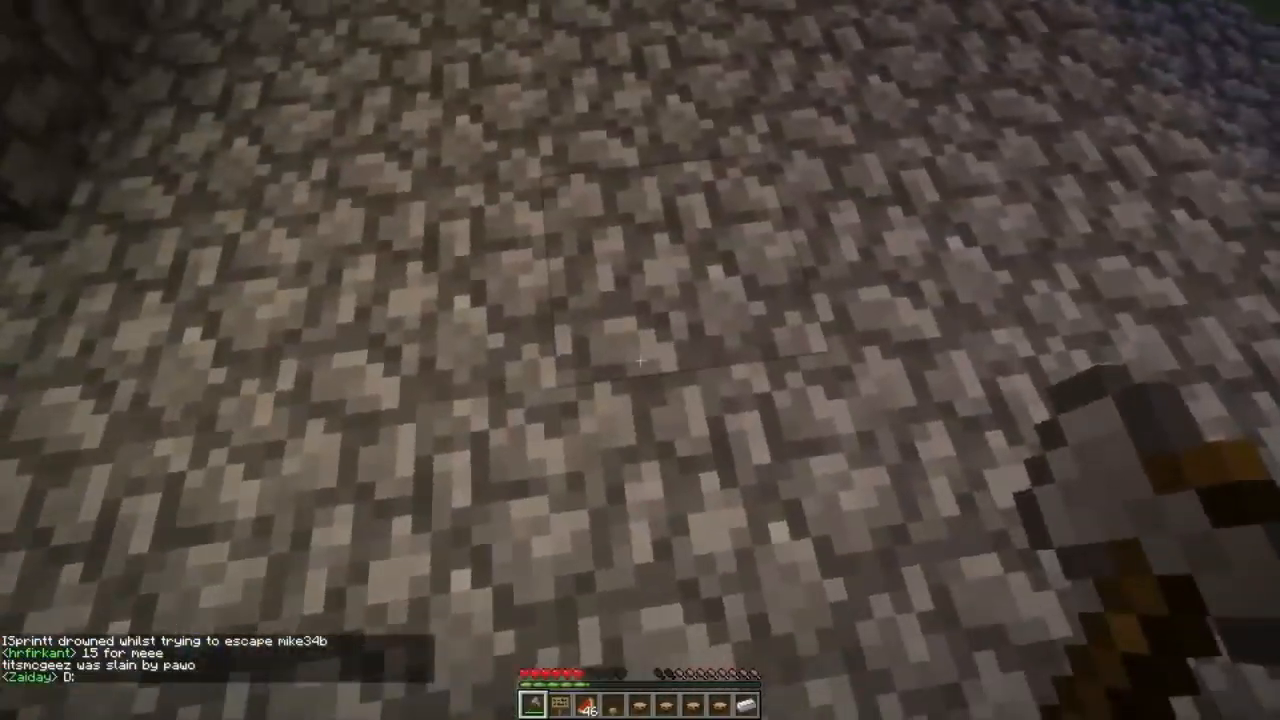
mouse_move(640, 360)
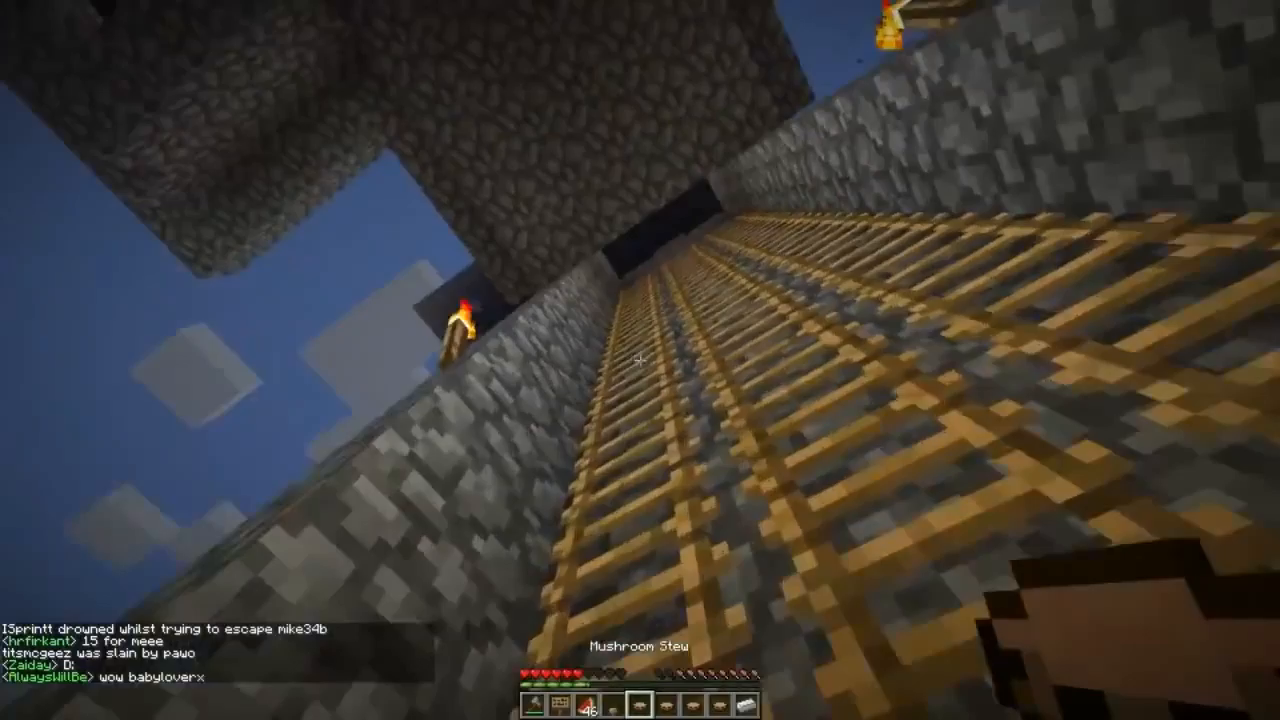
mouse_move(640, 360)
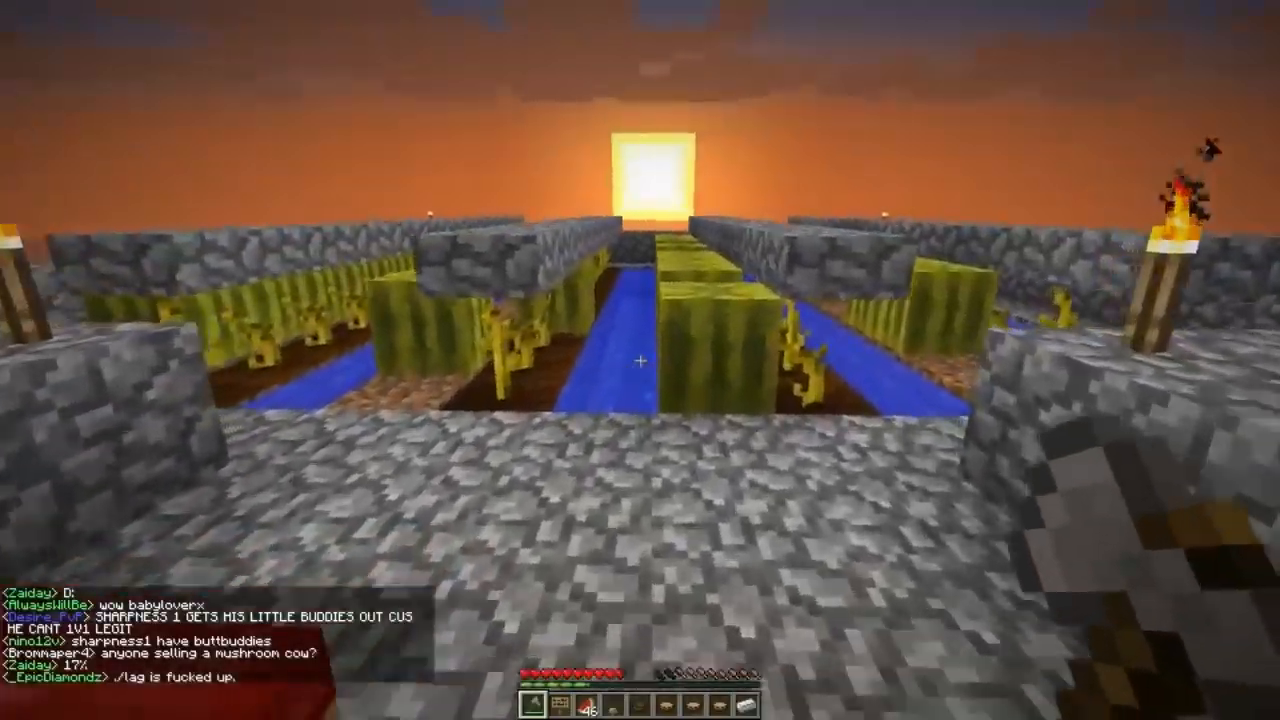
mouse_move(640, 360)
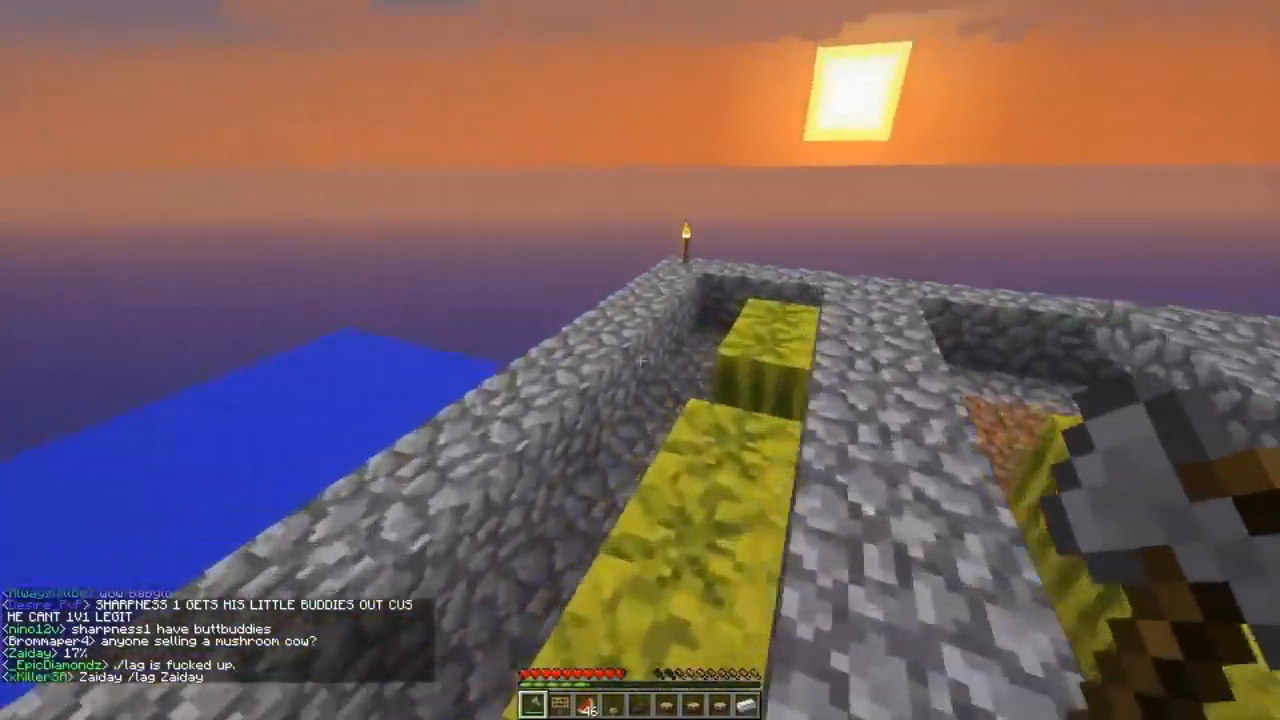
mouse_move(640, 360)
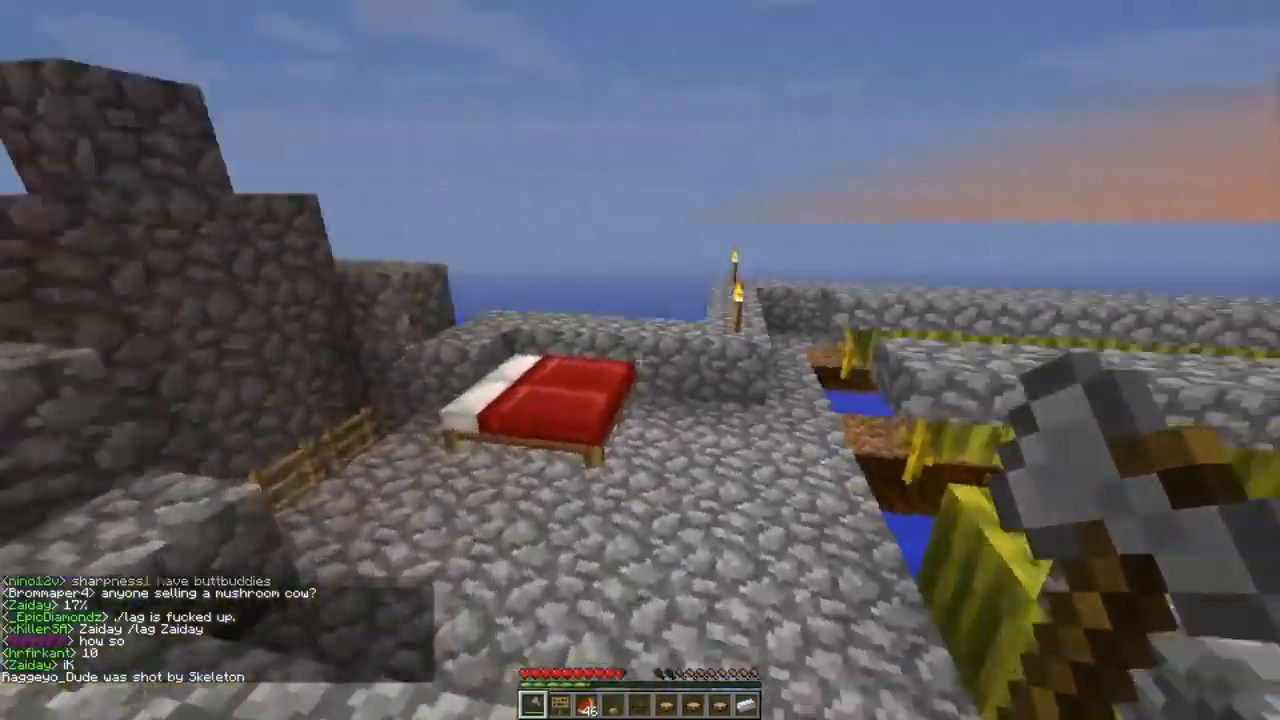
mouse_move(640, 360)
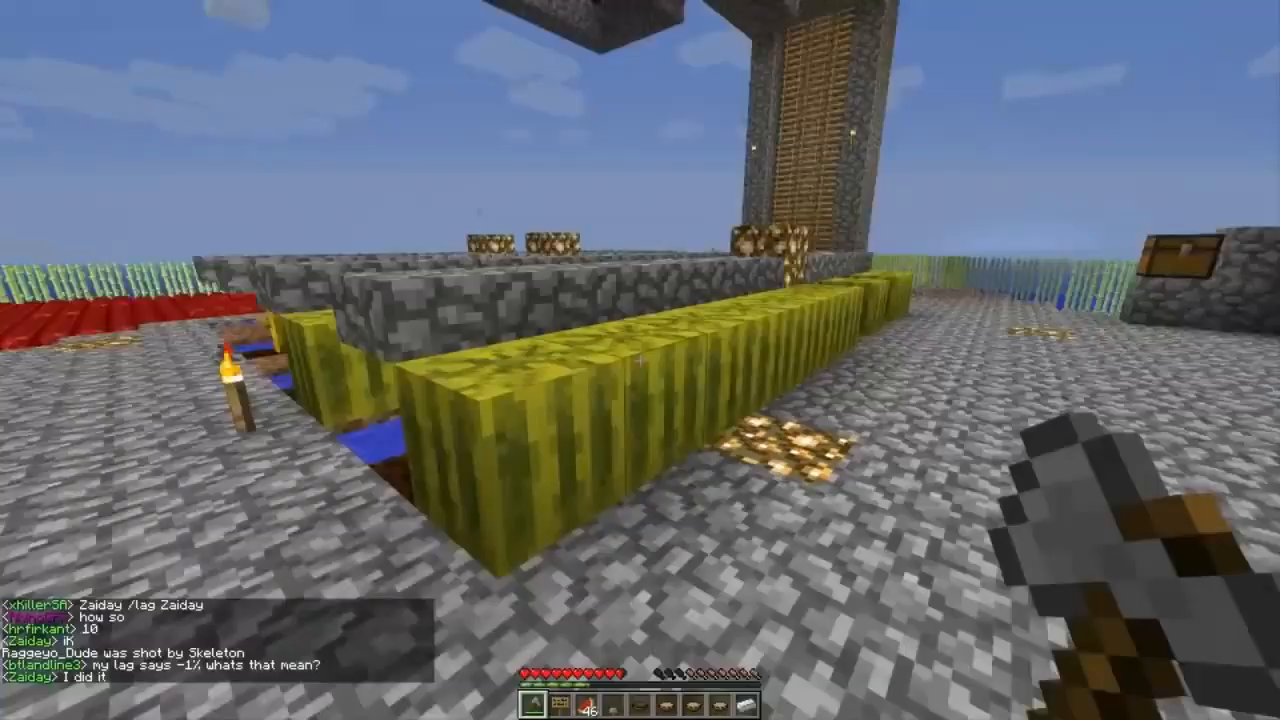
mouse_move(640, 360)
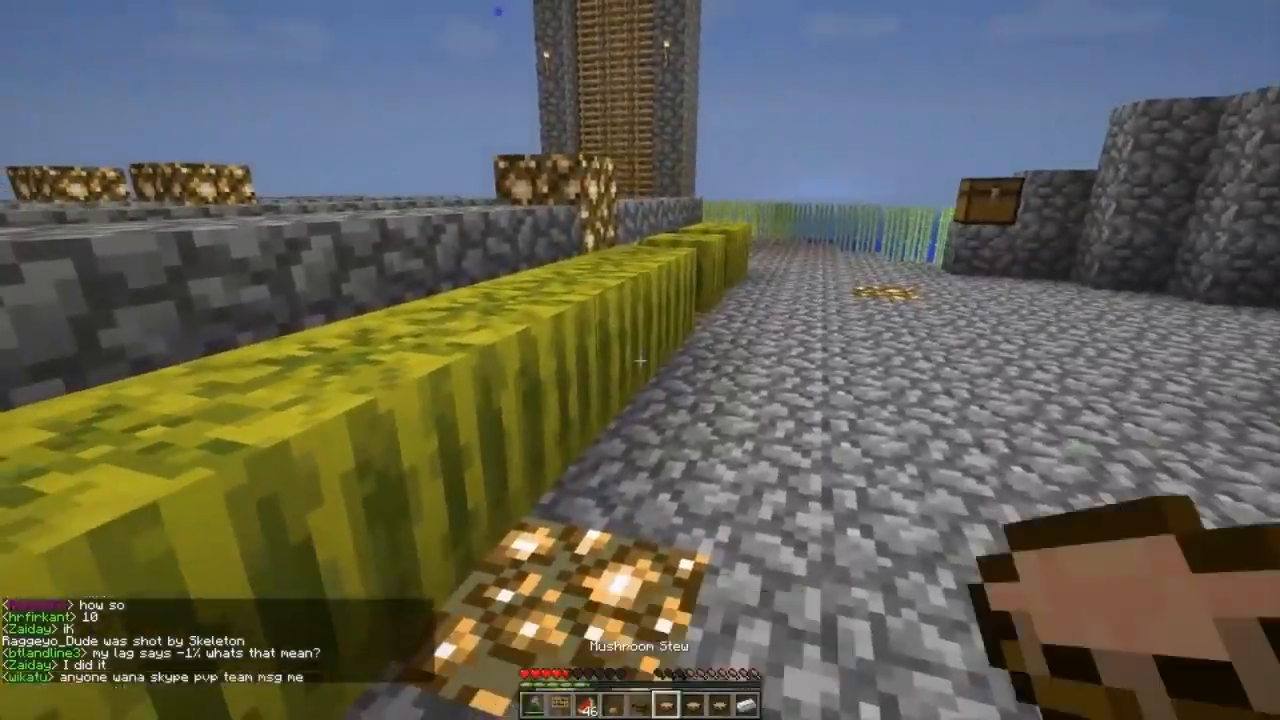
mouse_move(640, 360)
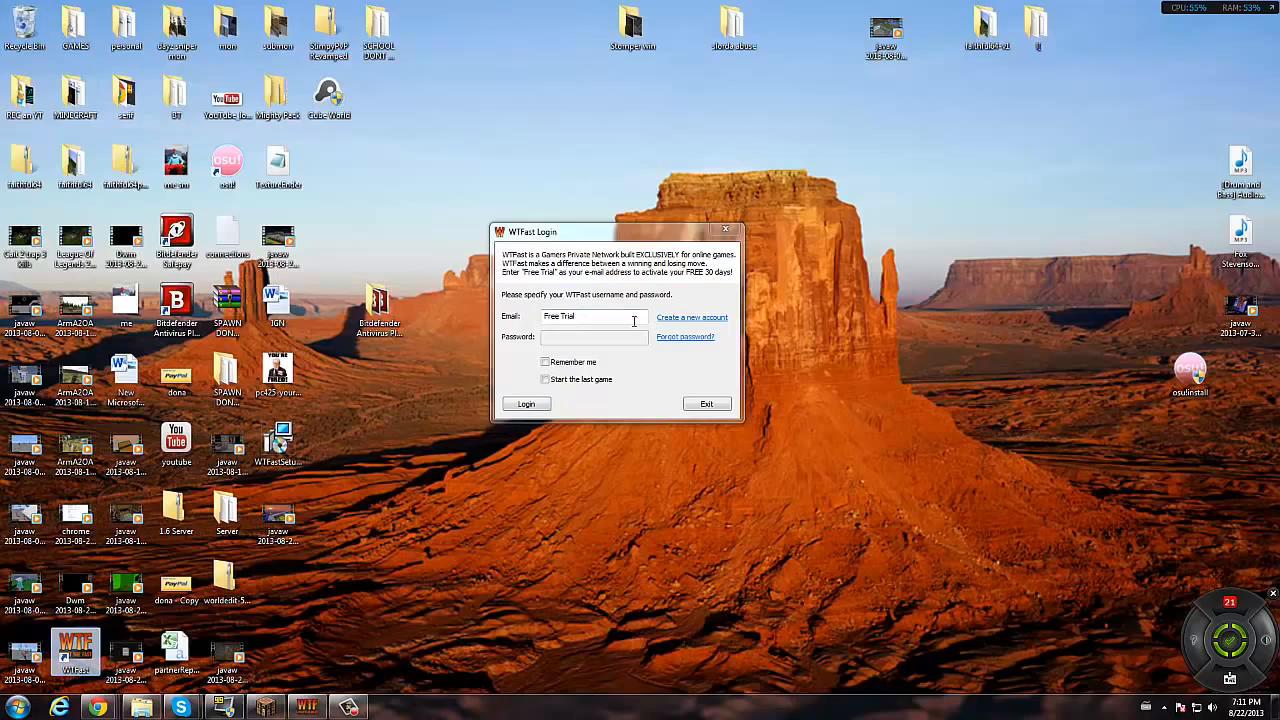
mouse_move(500, 331)
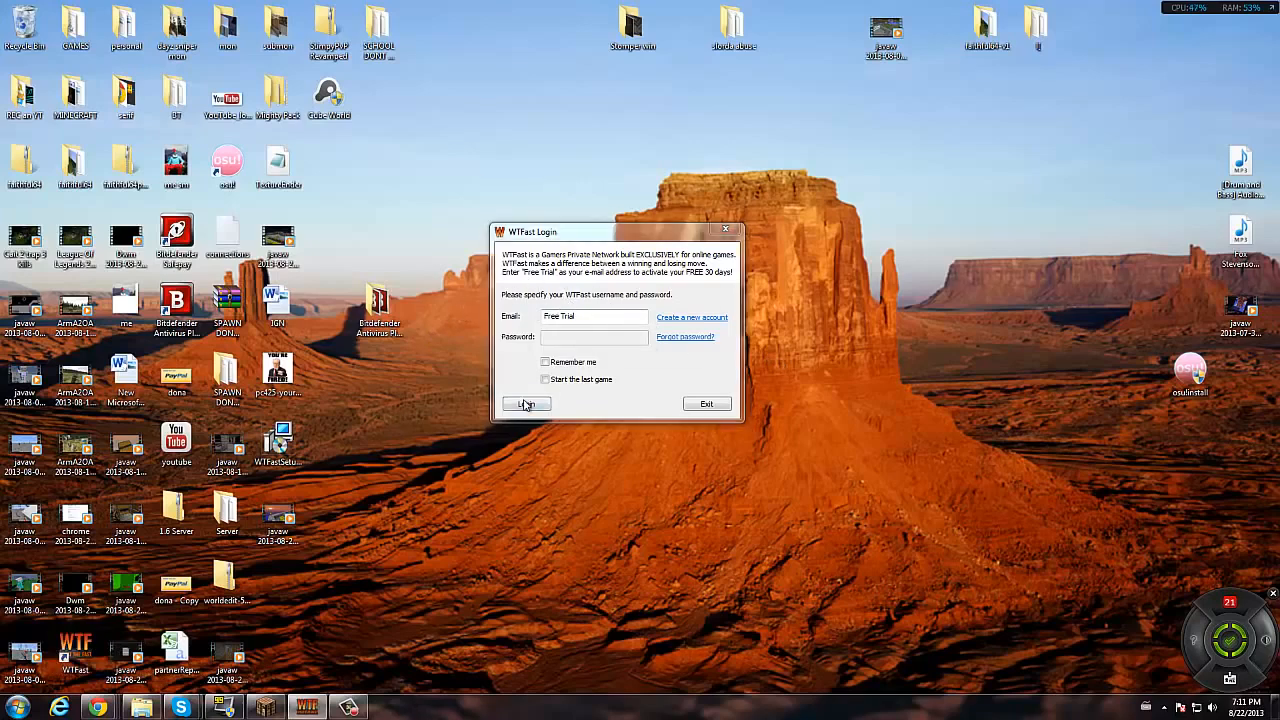
Step: Log into WTFast with the default 'Free Trial' account
click(526, 403)
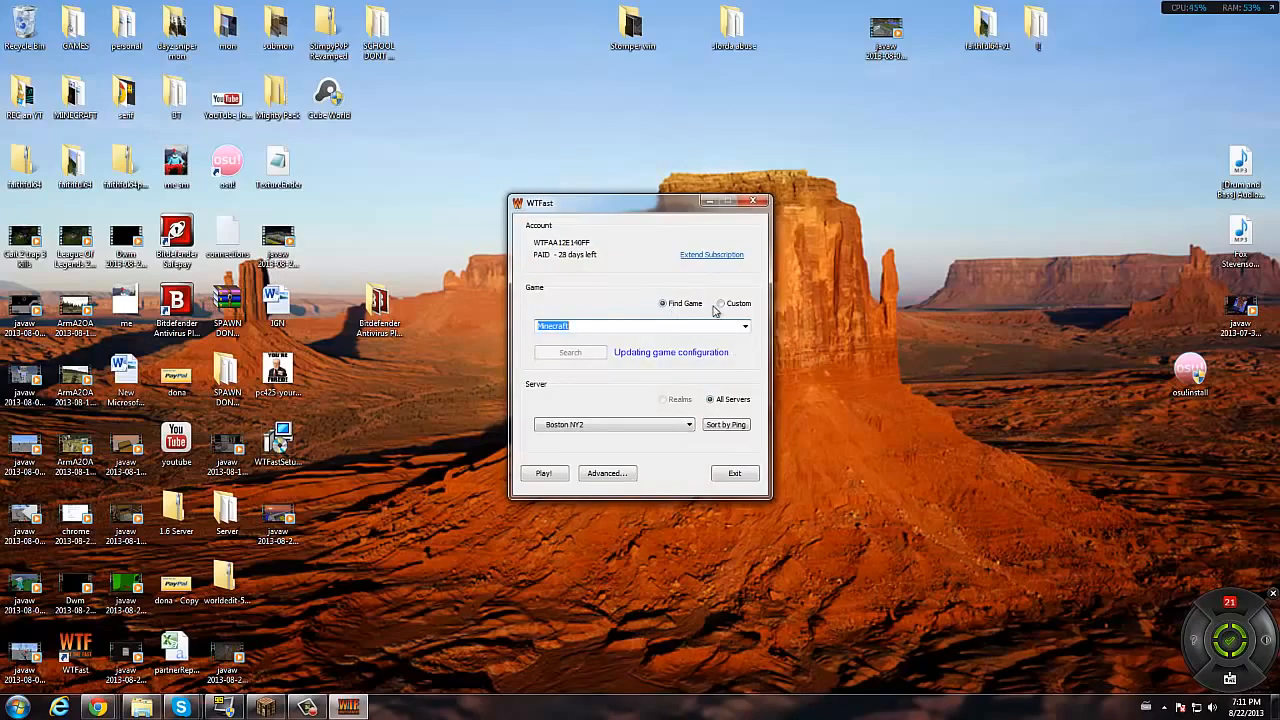
mouse_move(753, 337)
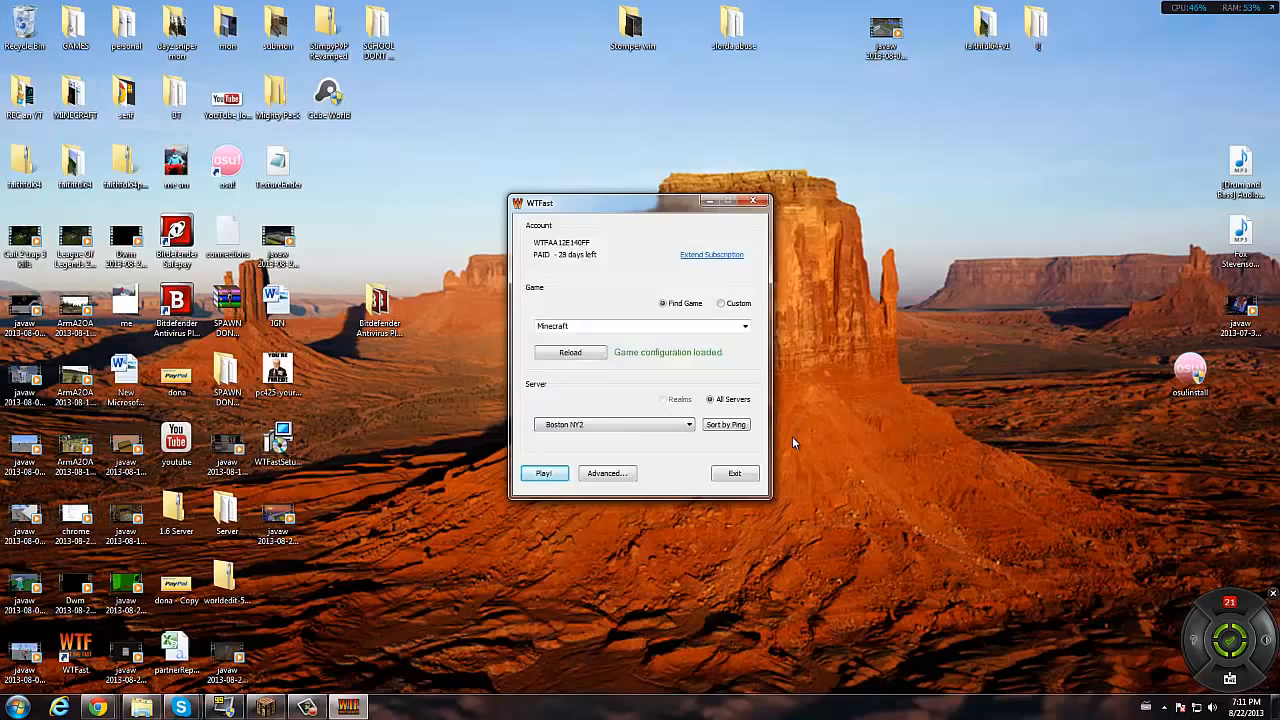
mouse_move(788, 428)
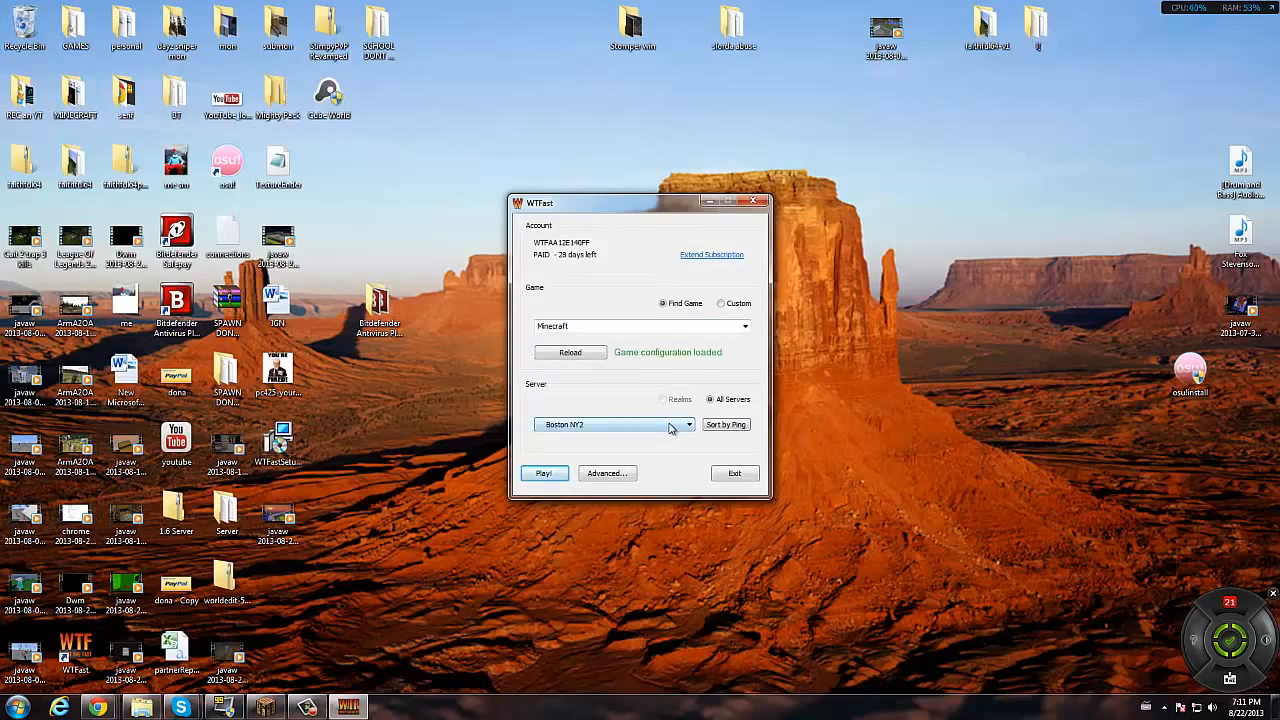
Step: Browse the server list for Minecraft and close it, keeping Boston NY2
click(688, 424)
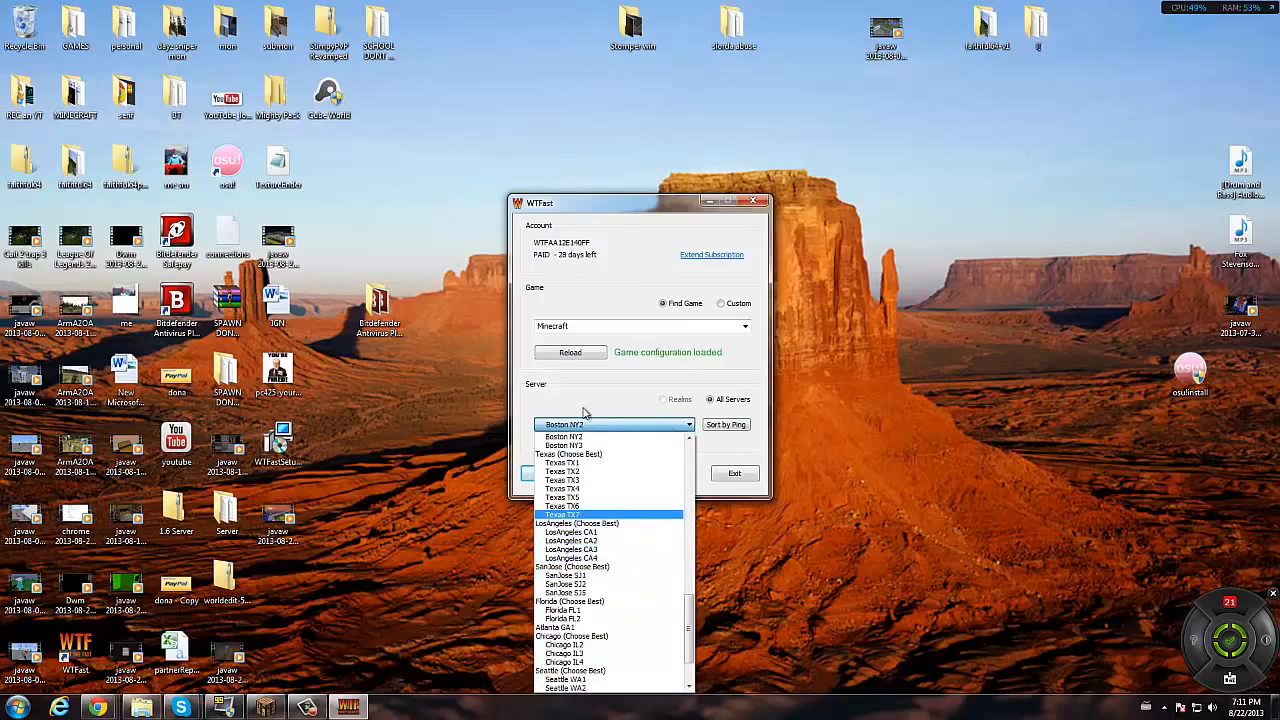
click(725, 424)
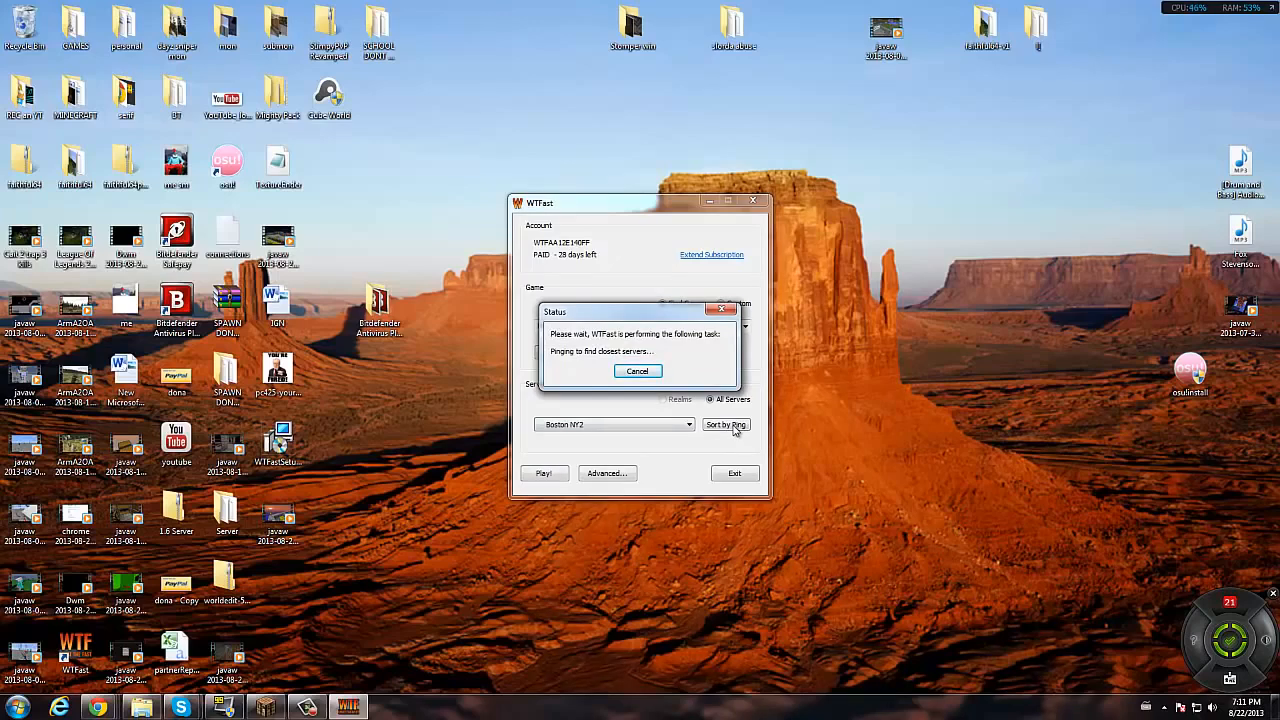
mouse_move(665, 283)
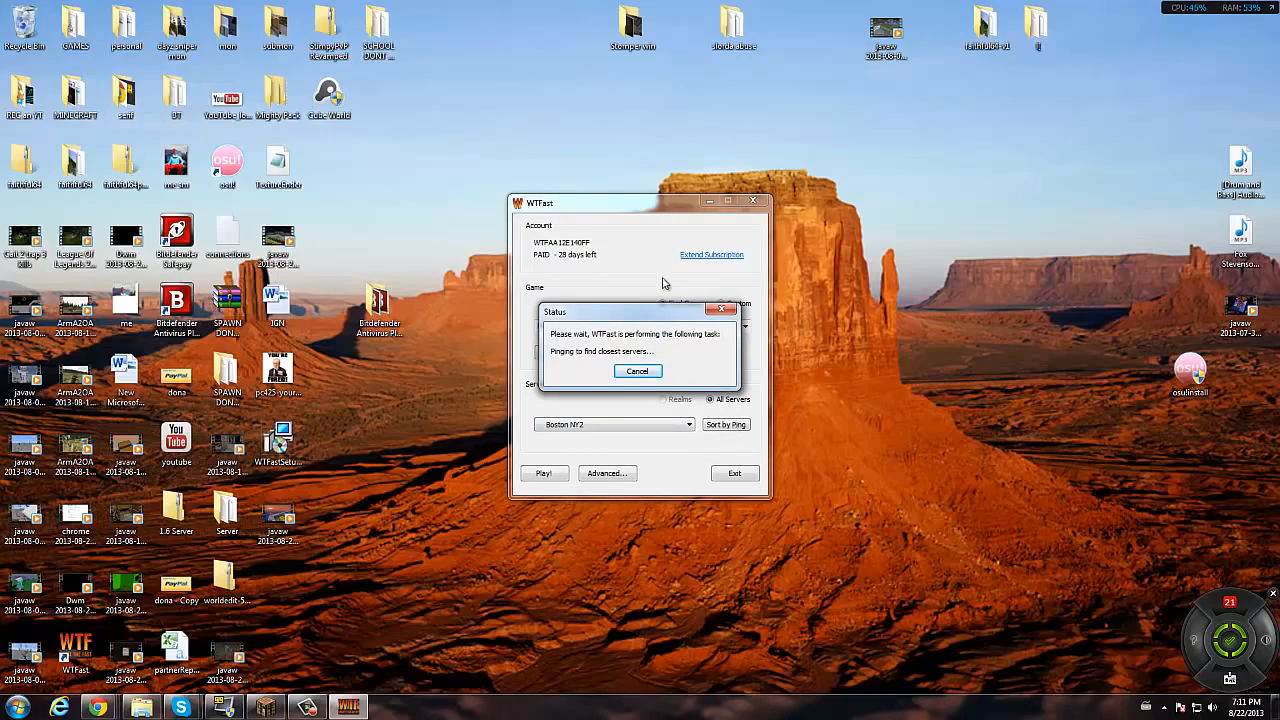
mouse_move(805, 320)
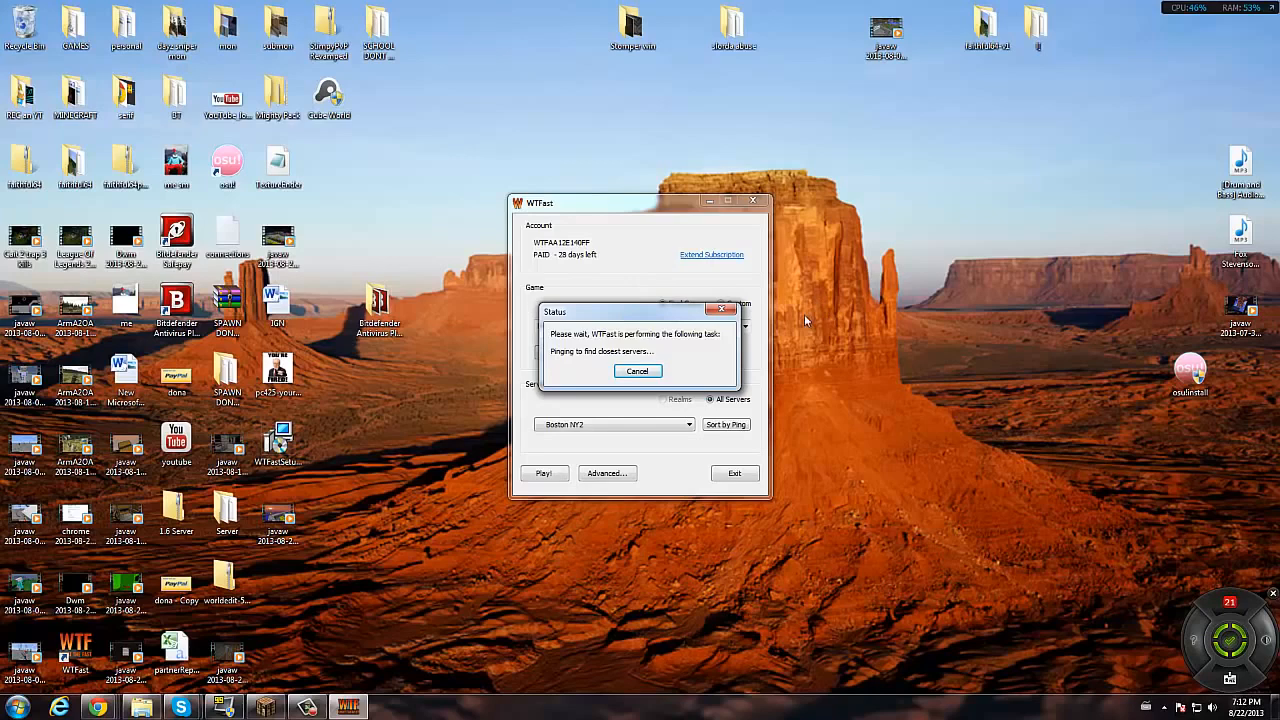
mouse_move(730, 302)
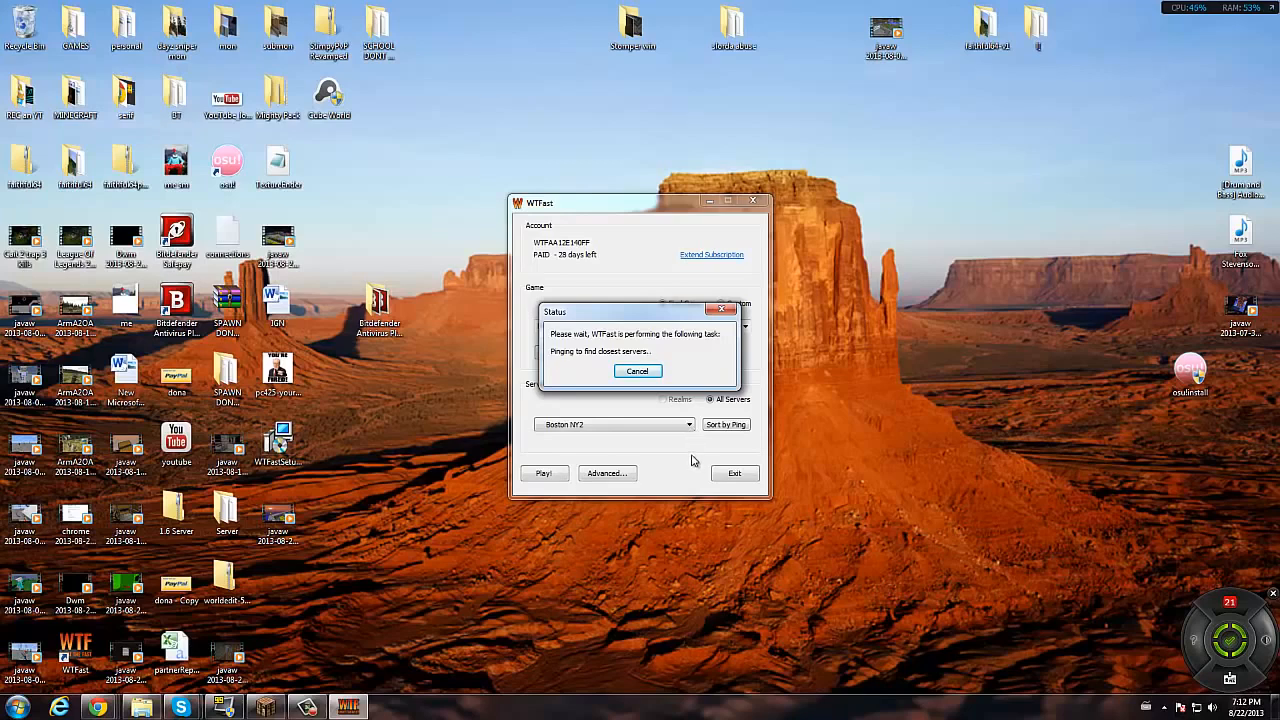
mouse_move(653, 319)
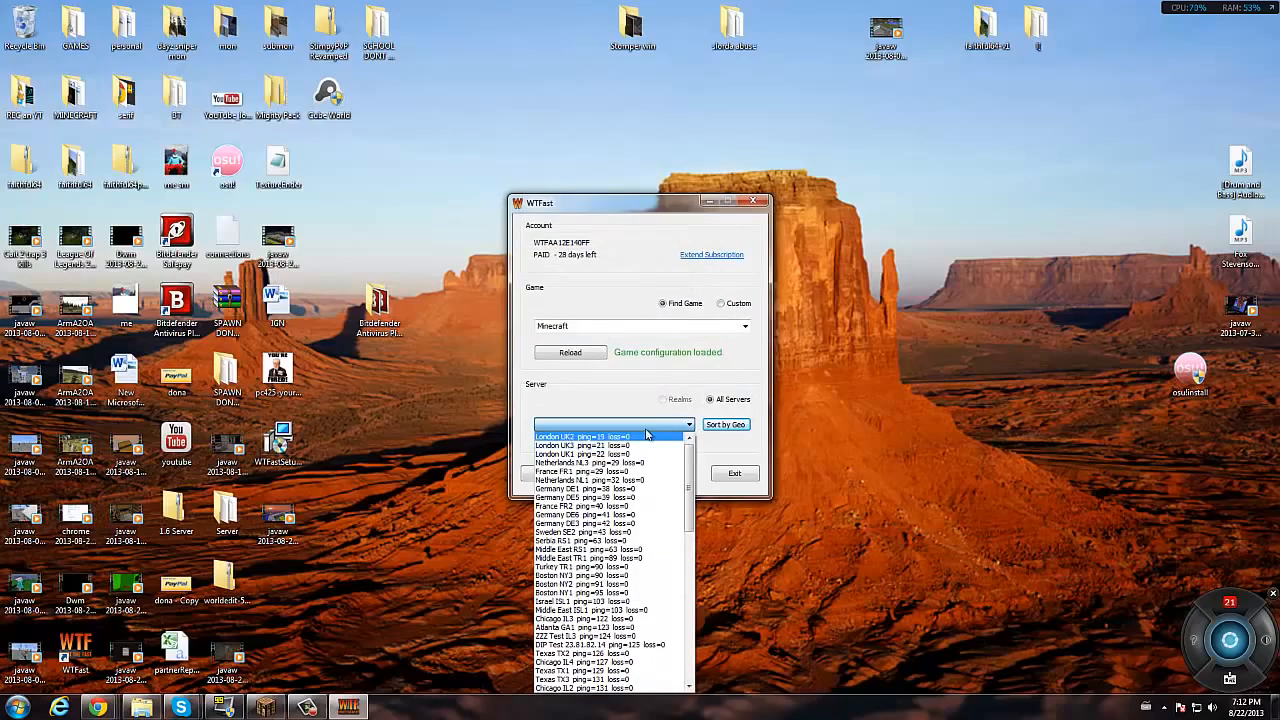
mouse_move(575, 532)
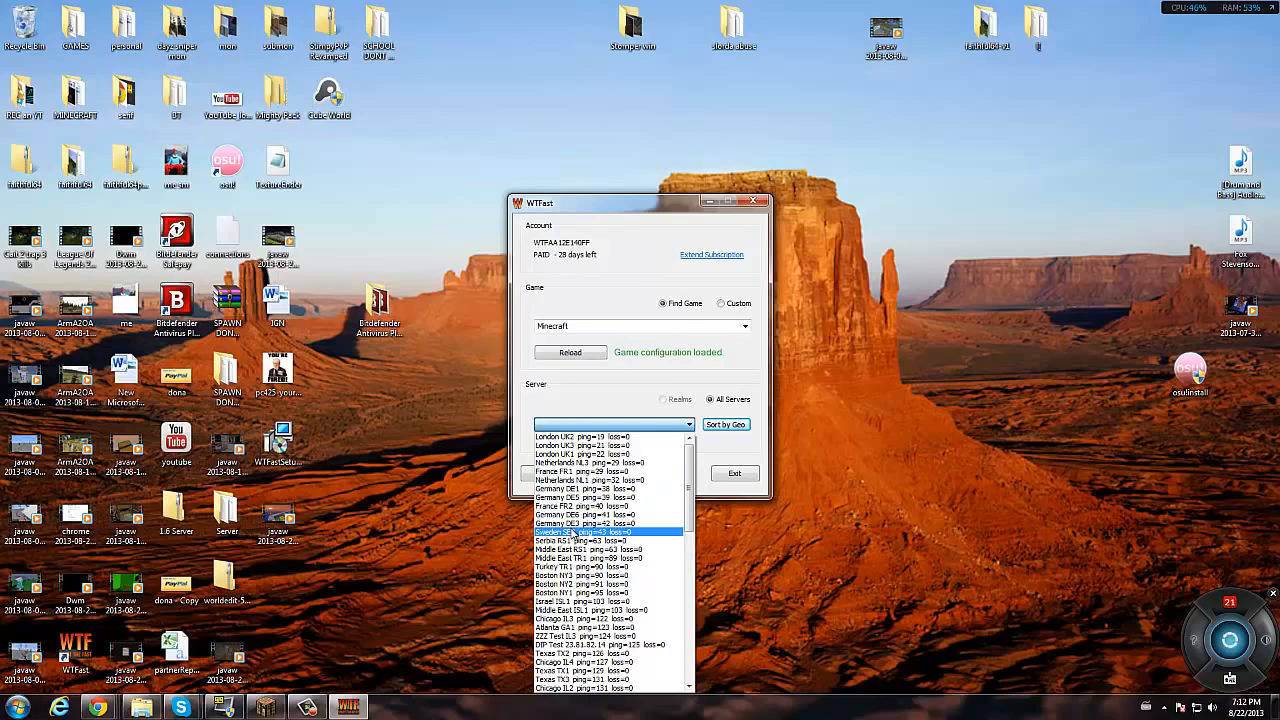
Step: Select 'Boston NY3 ping=90 loss=0' from the server dropdown
click(600, 541)
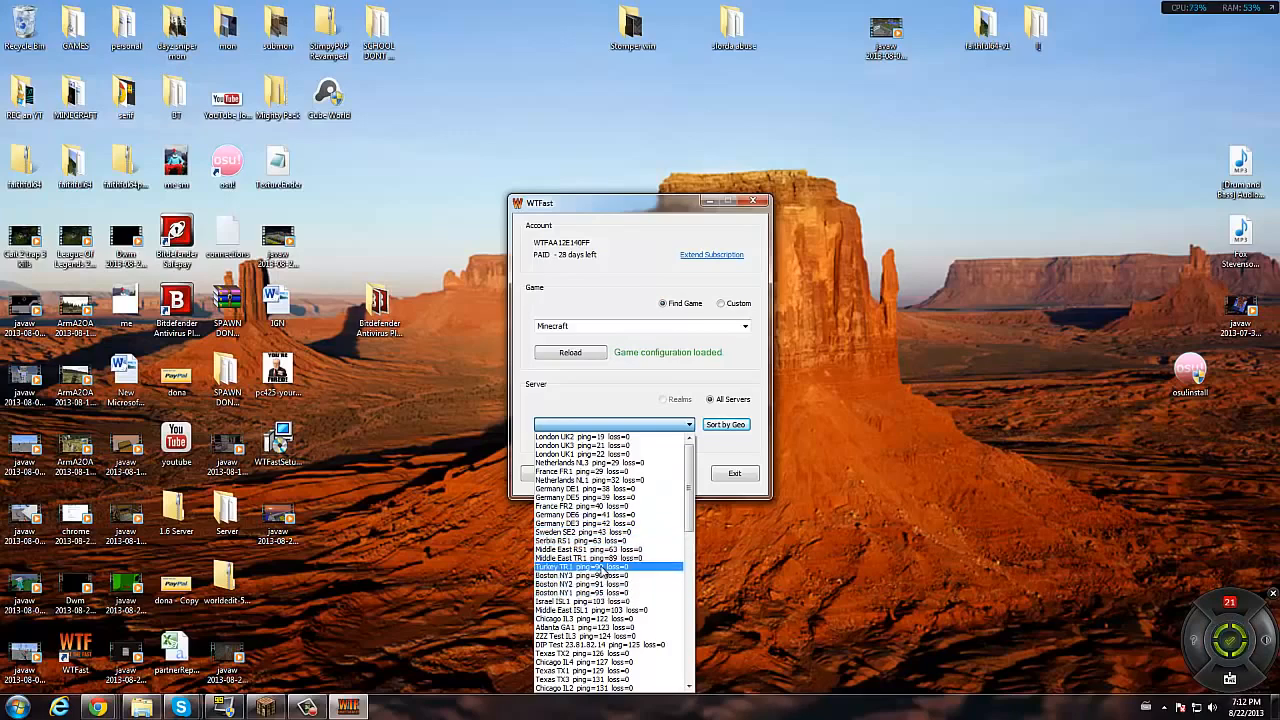
click(575, 523)
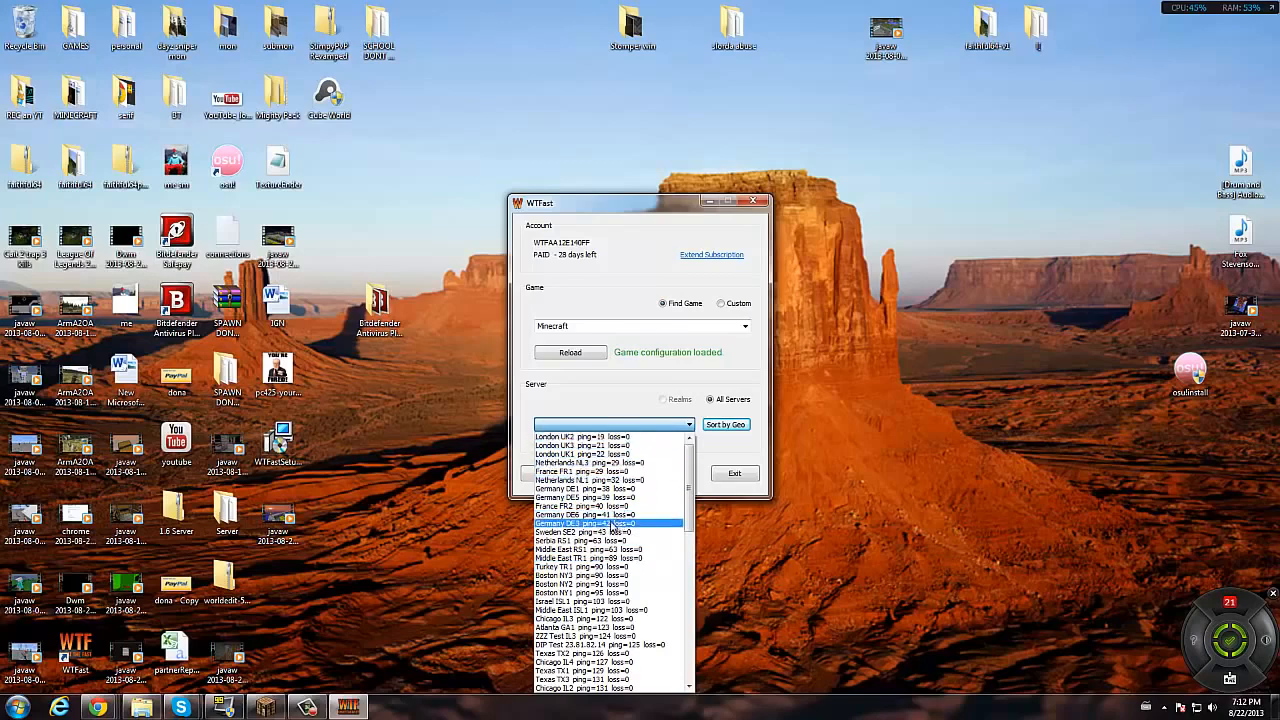
click(580, 583)
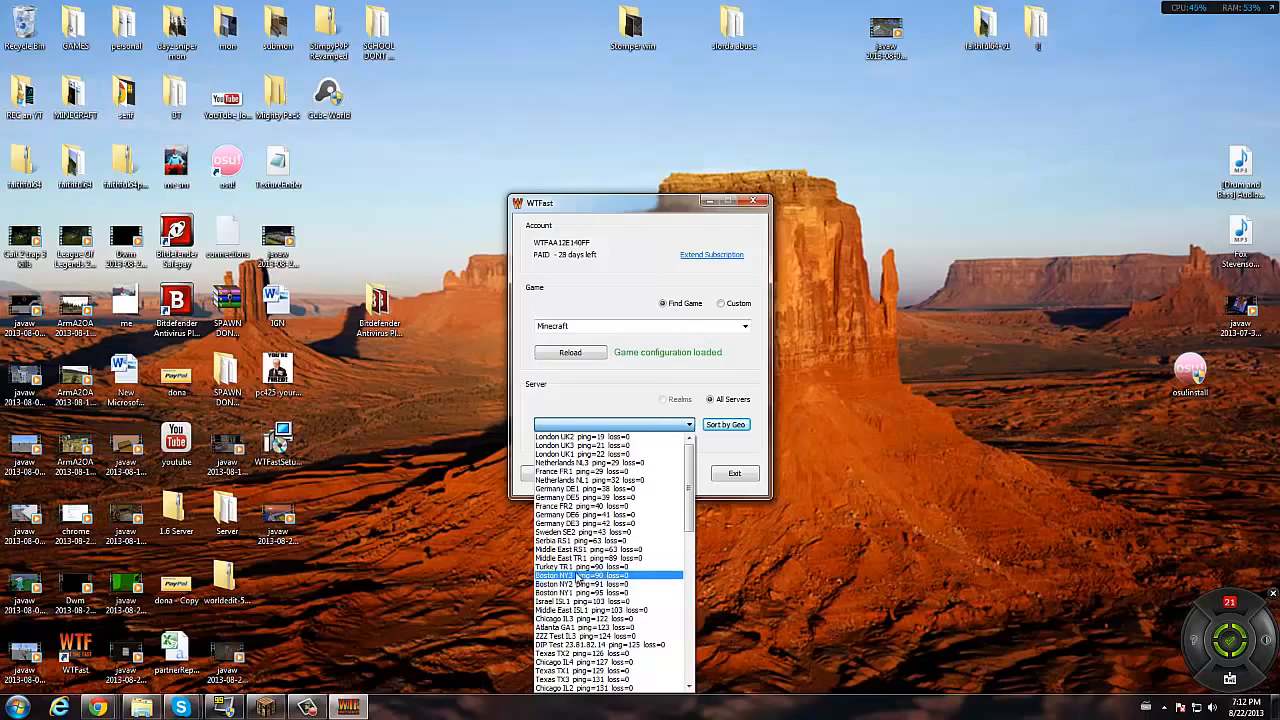
click(577, 575)
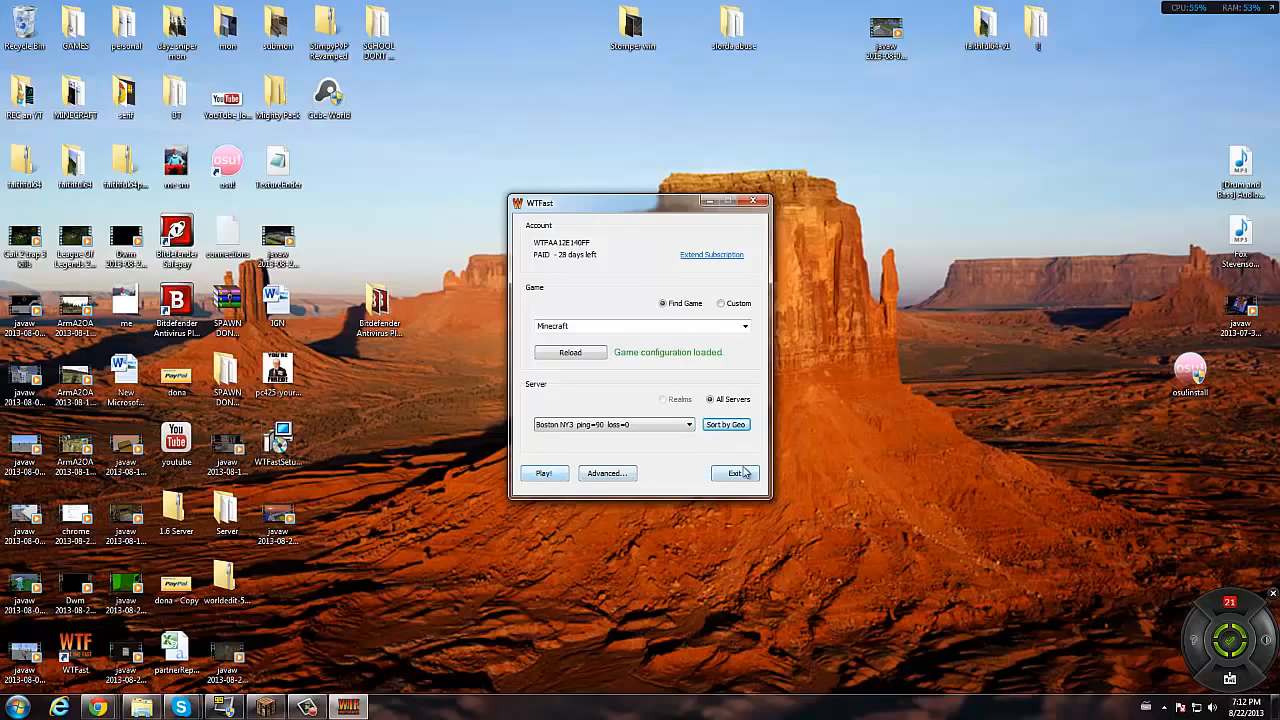
Step: Start the WTFast connection, dismiss the missing-executable warning, and launch Minecraft from Start
click(544, 473)
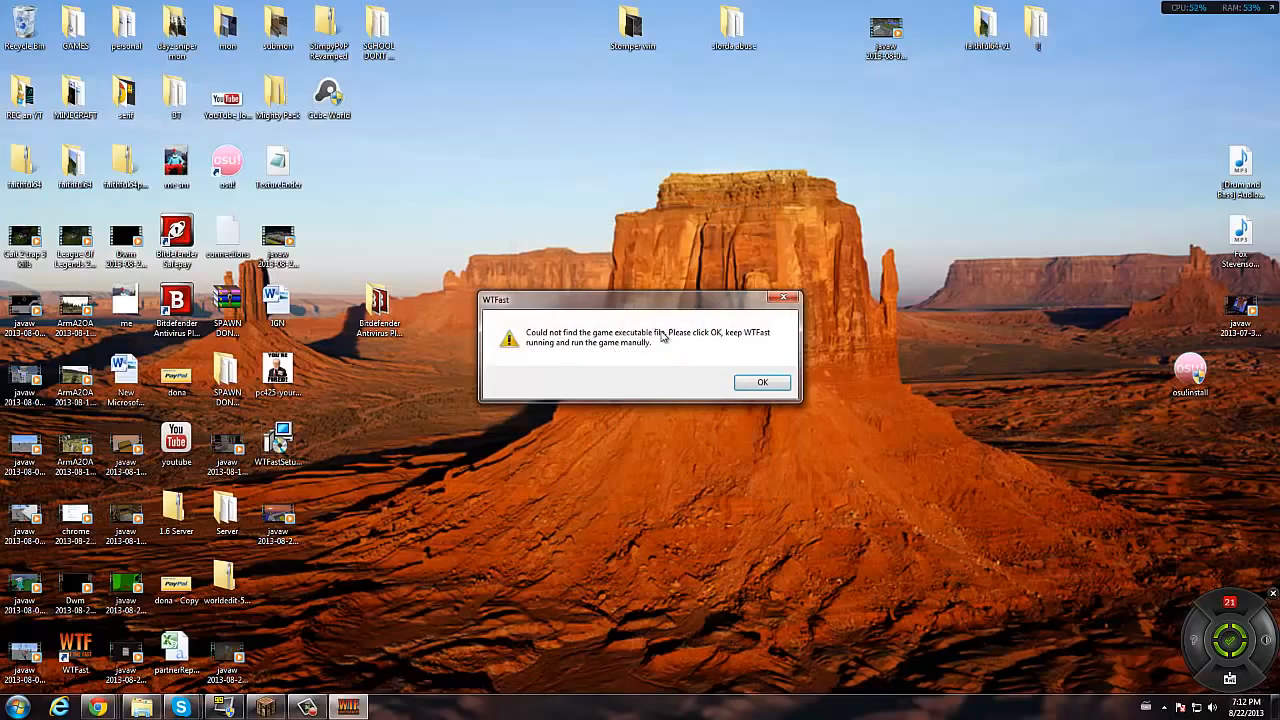
click(762, 382)
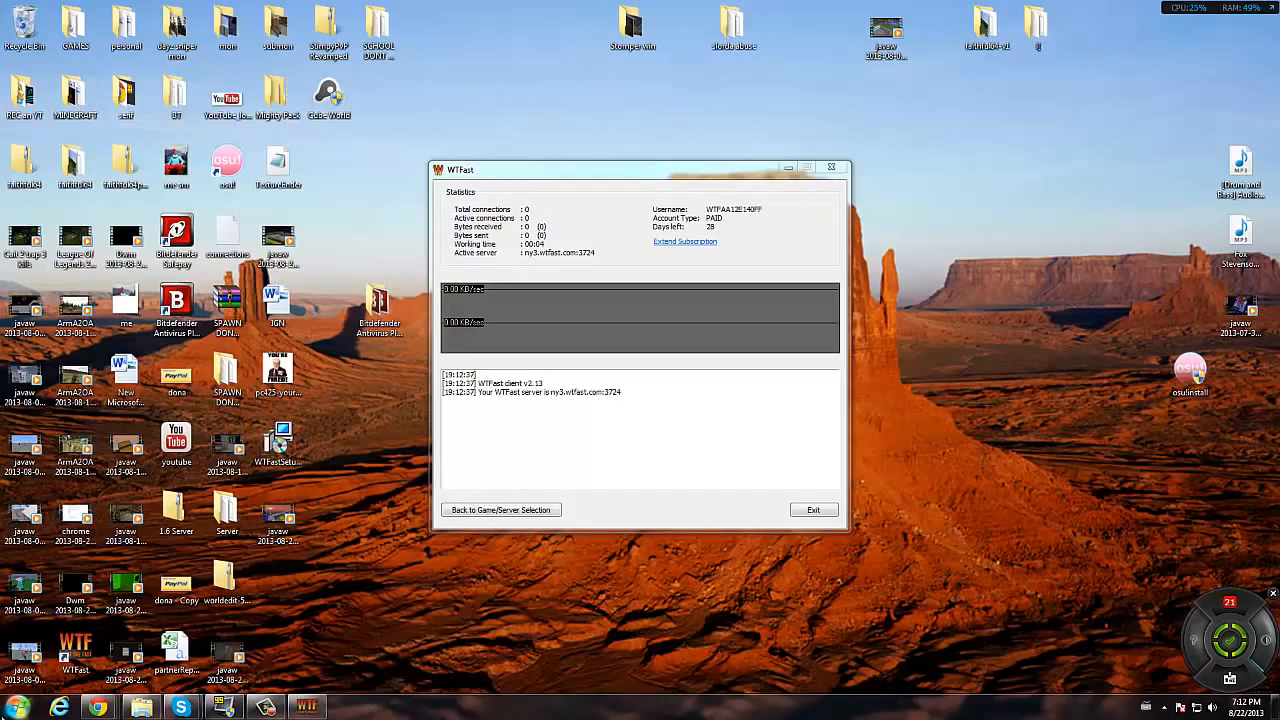
click(15, 707)
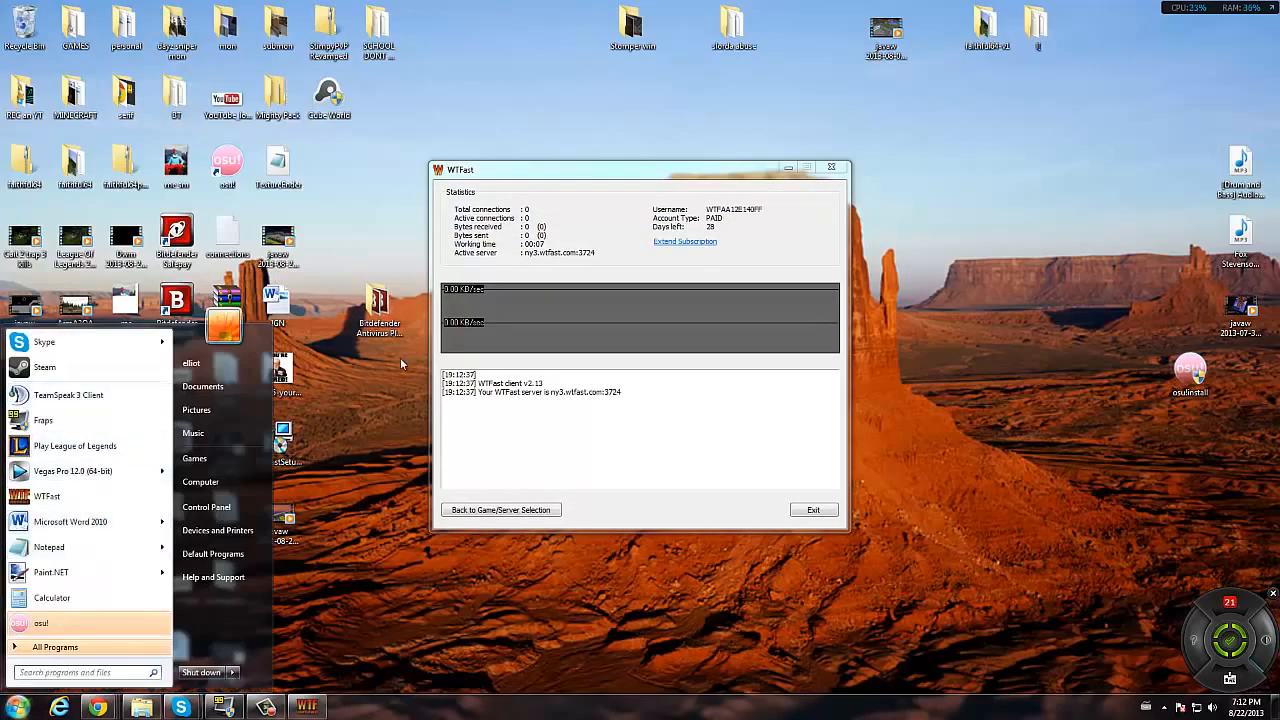
click(400, 363)
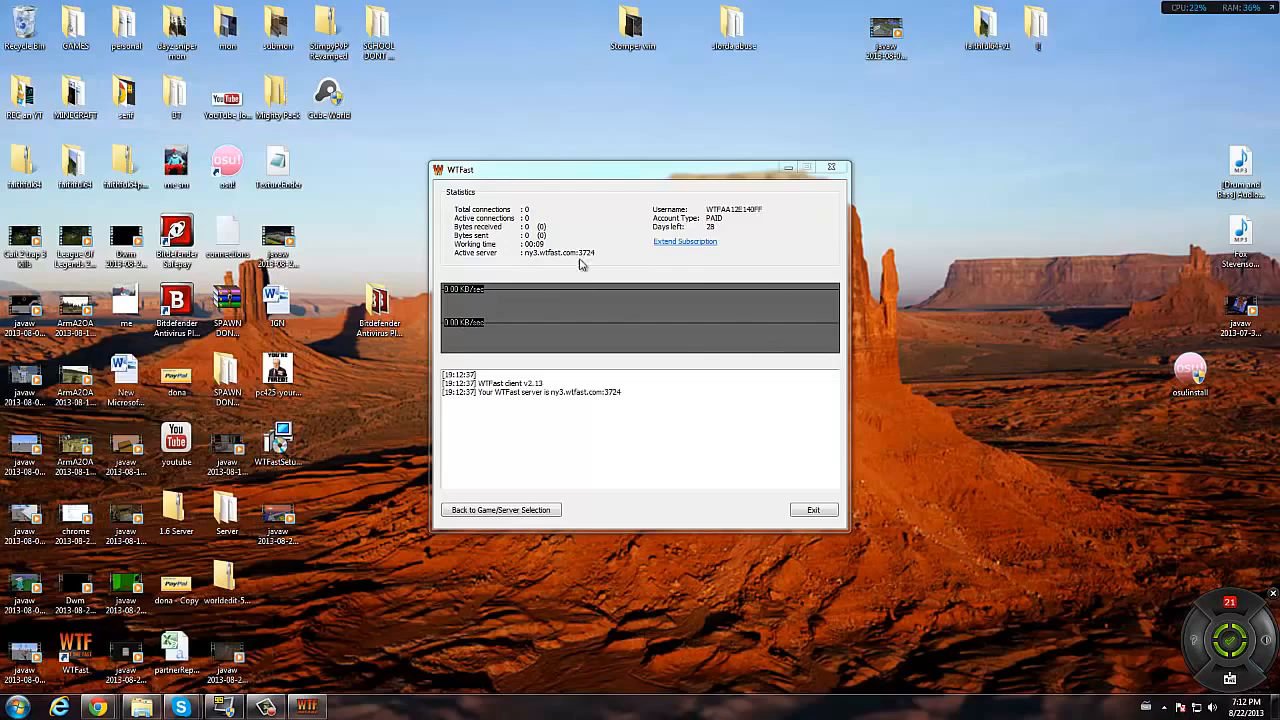
mouse_move(608, 416)
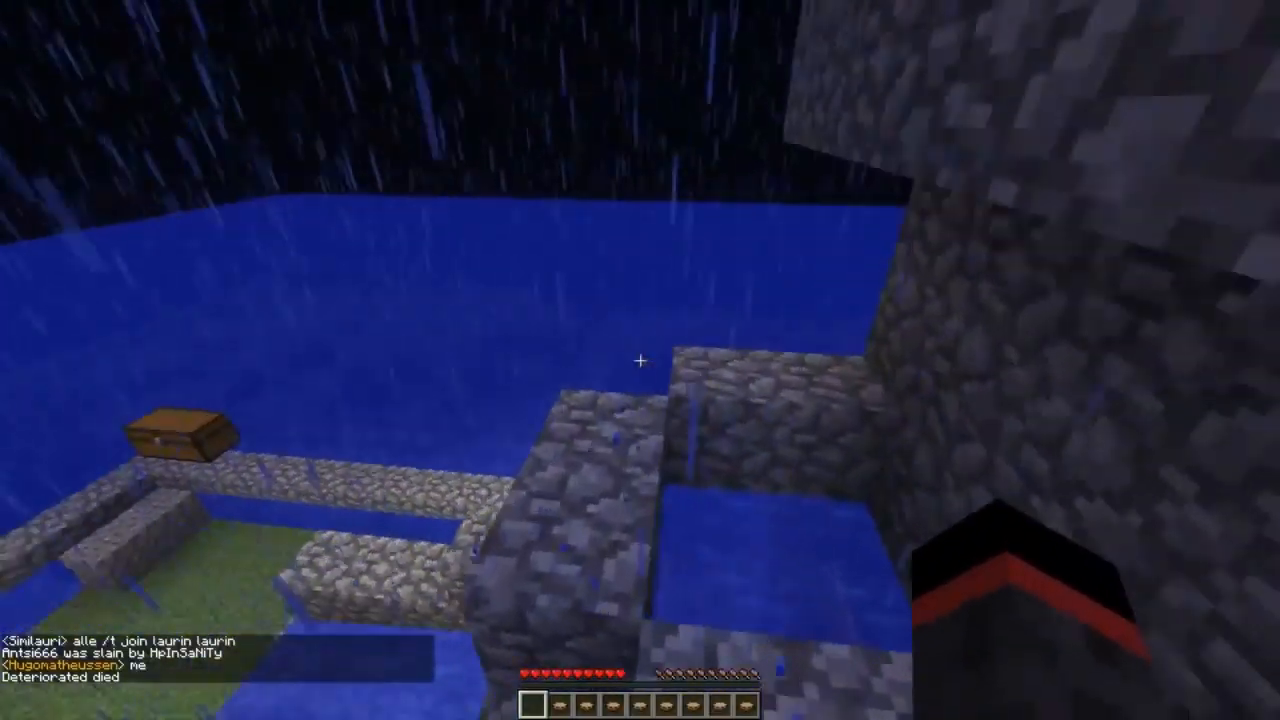
mouse_move(640, 360)
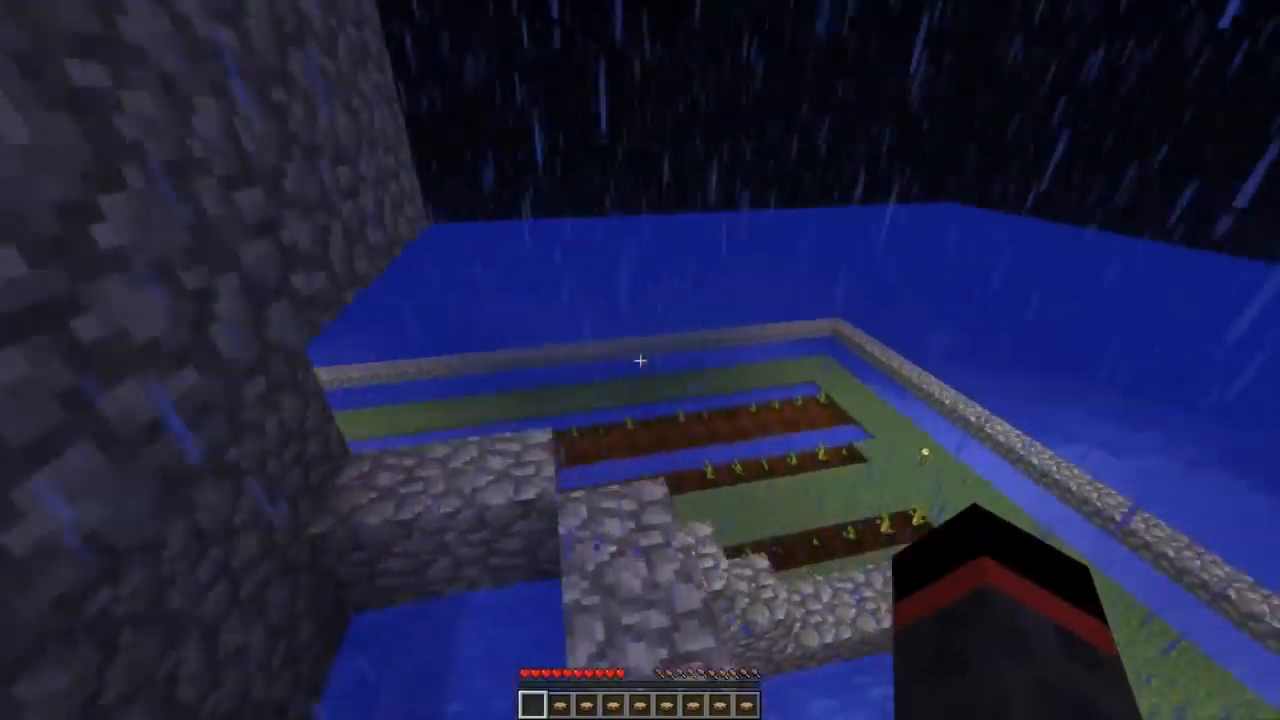
mouse_move(640, 360)
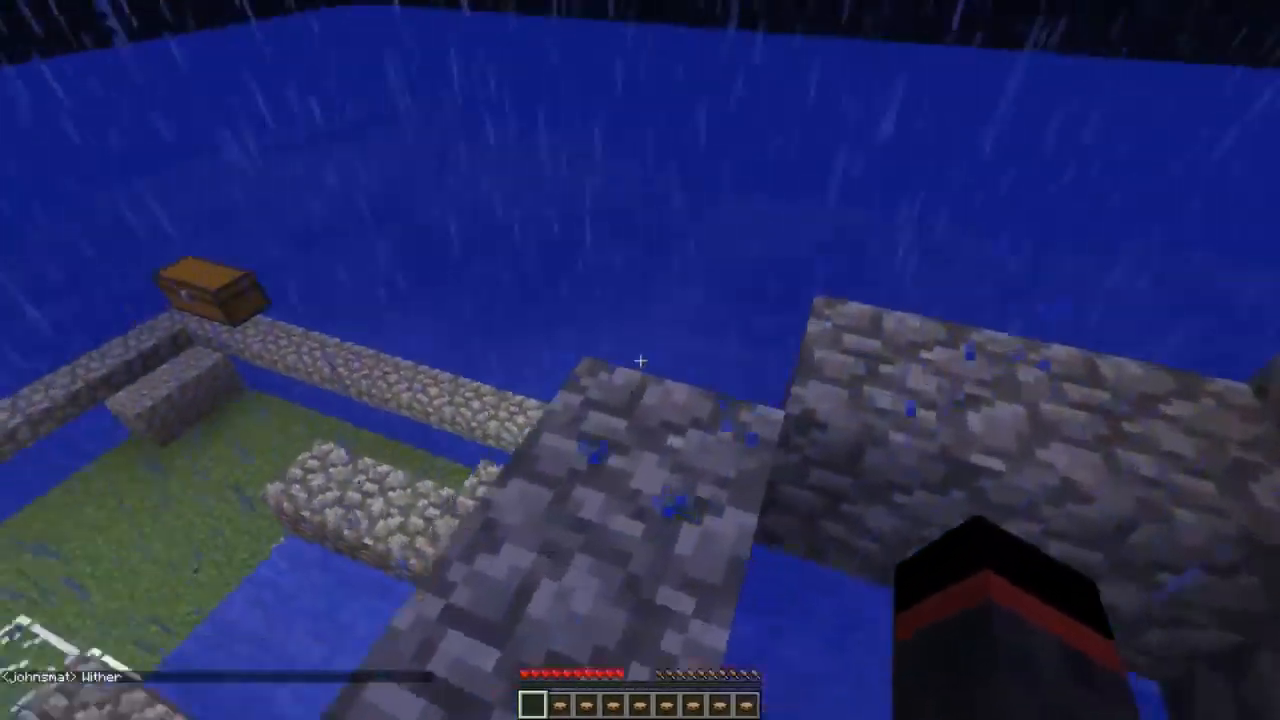
mouse_move(640, 360)
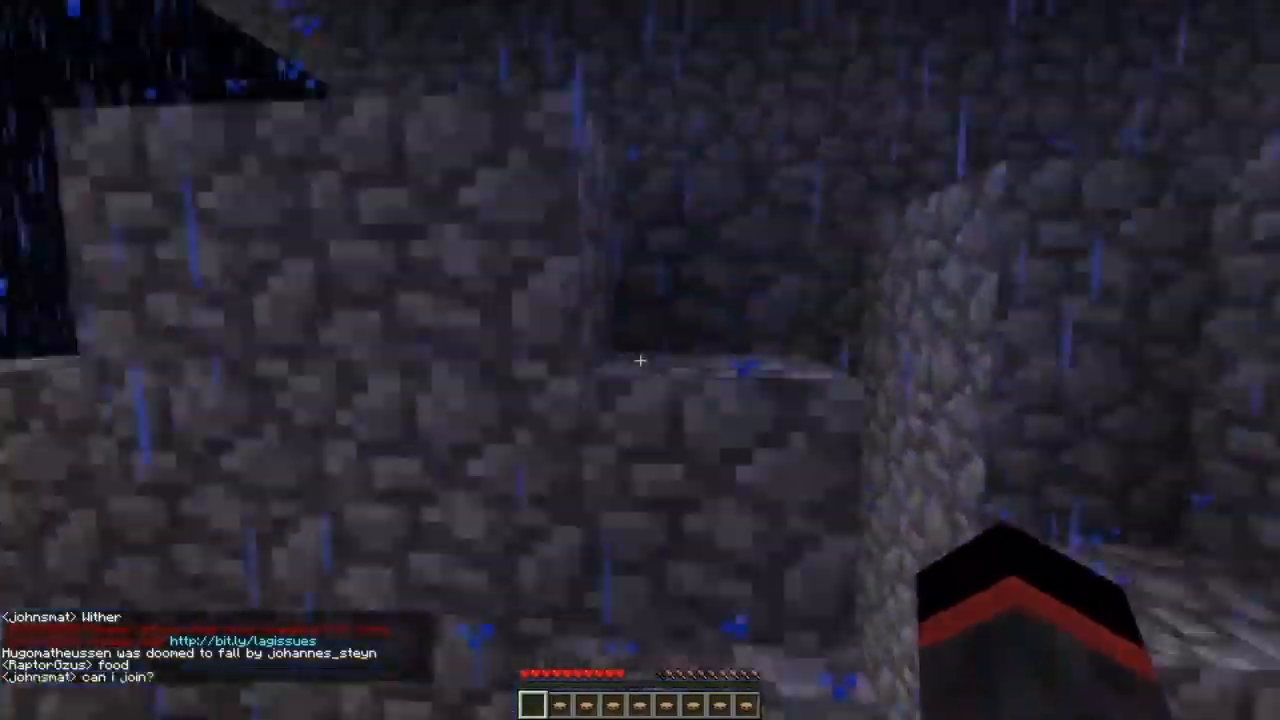
mouse_move(640, 360)
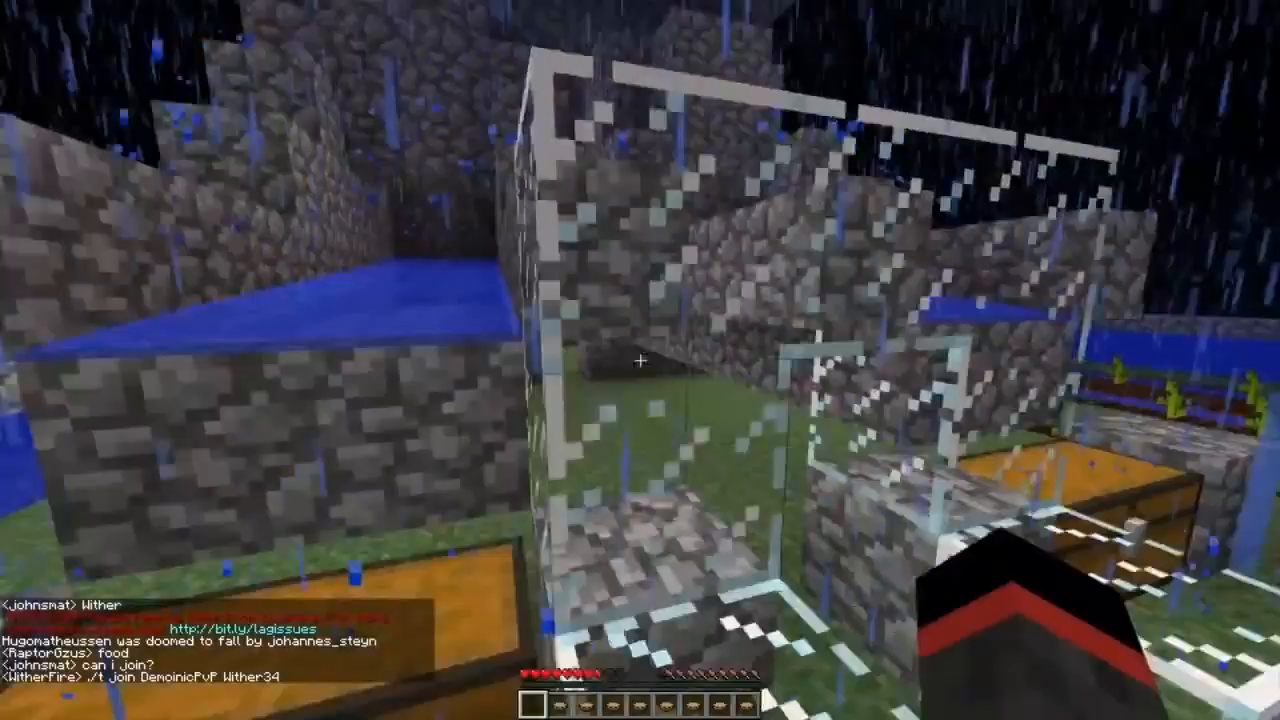
Step: Check the food in the Minecraft inventory several times while playing on the server
key(e)
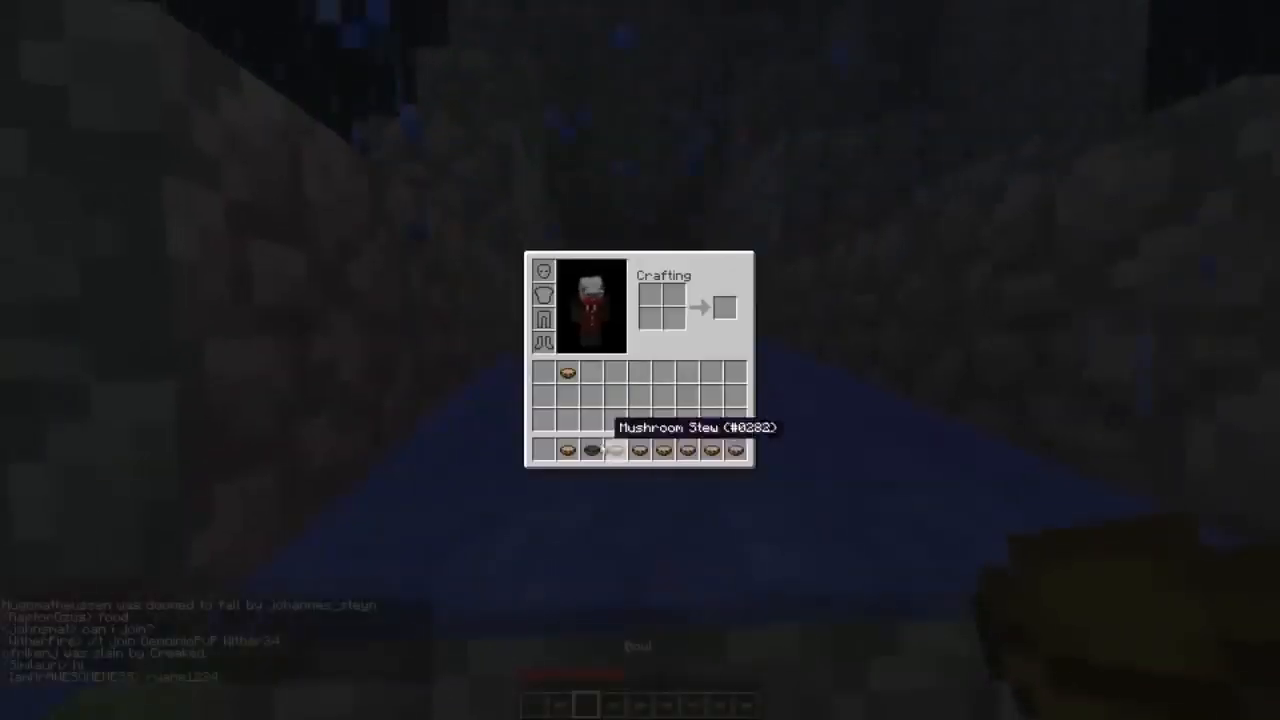
key(Escape)
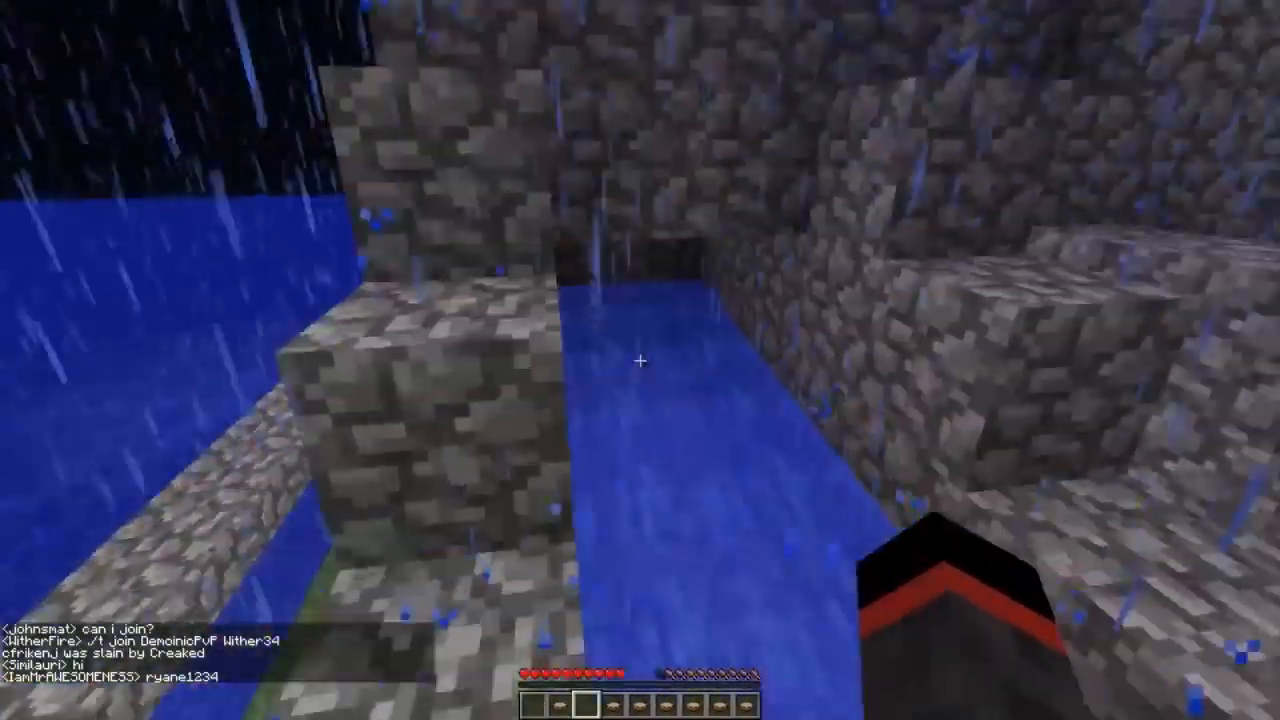
mouse_move(640, 360)
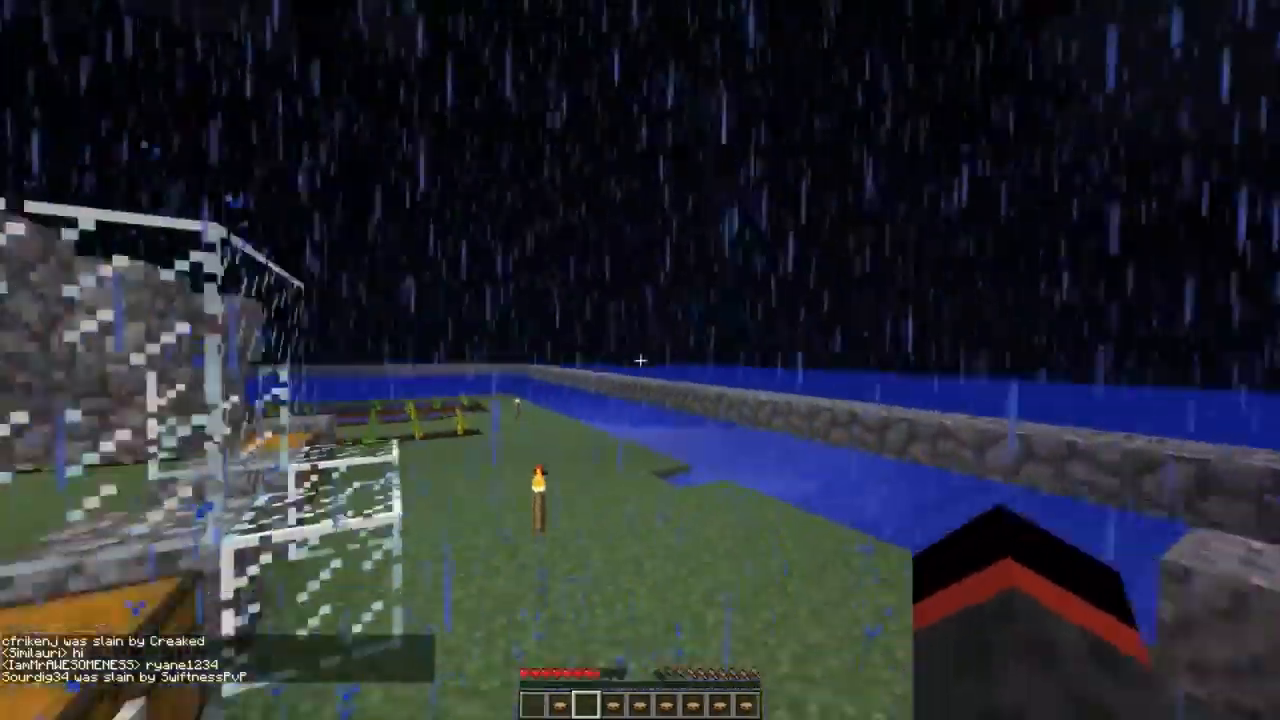
key(e)
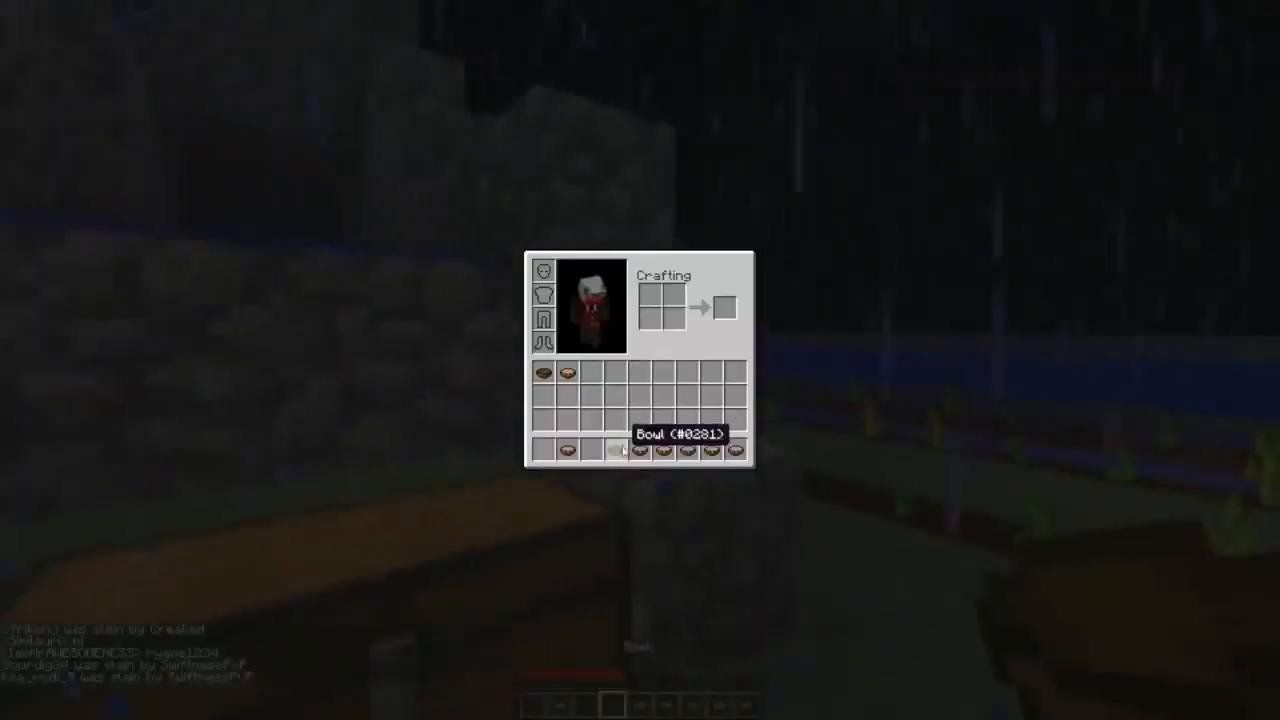
key(Escape)
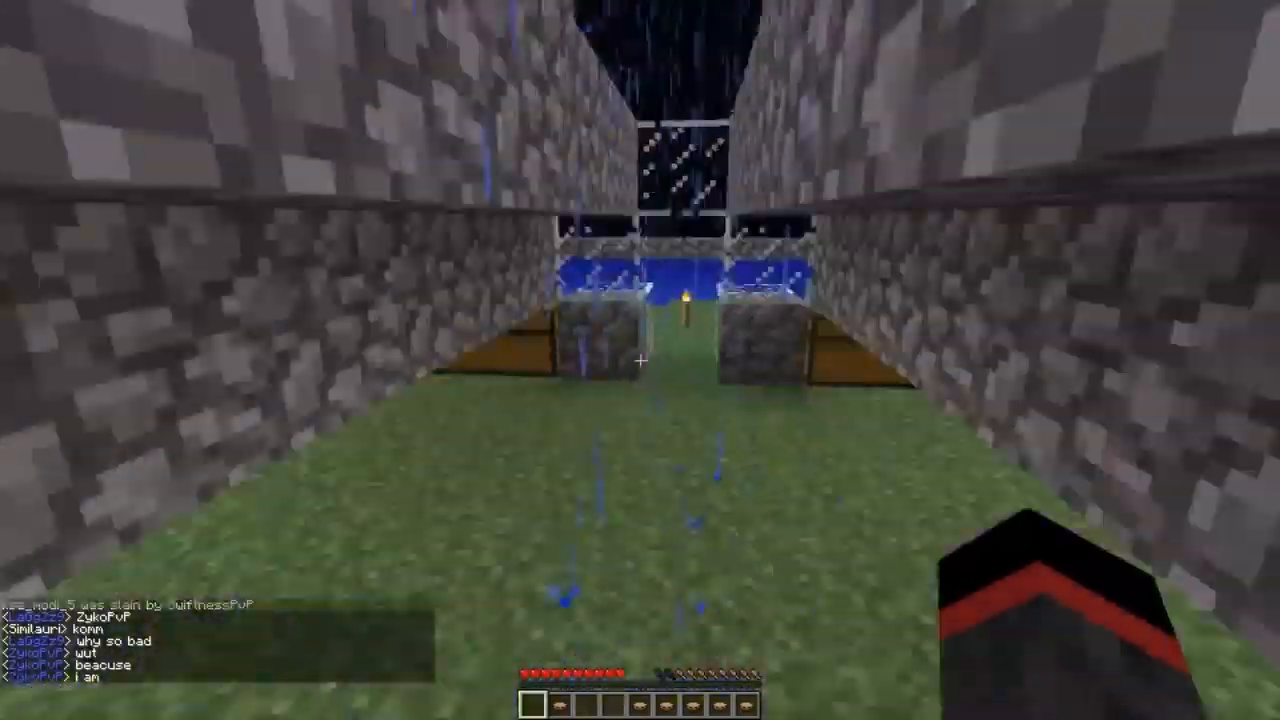
key(e)
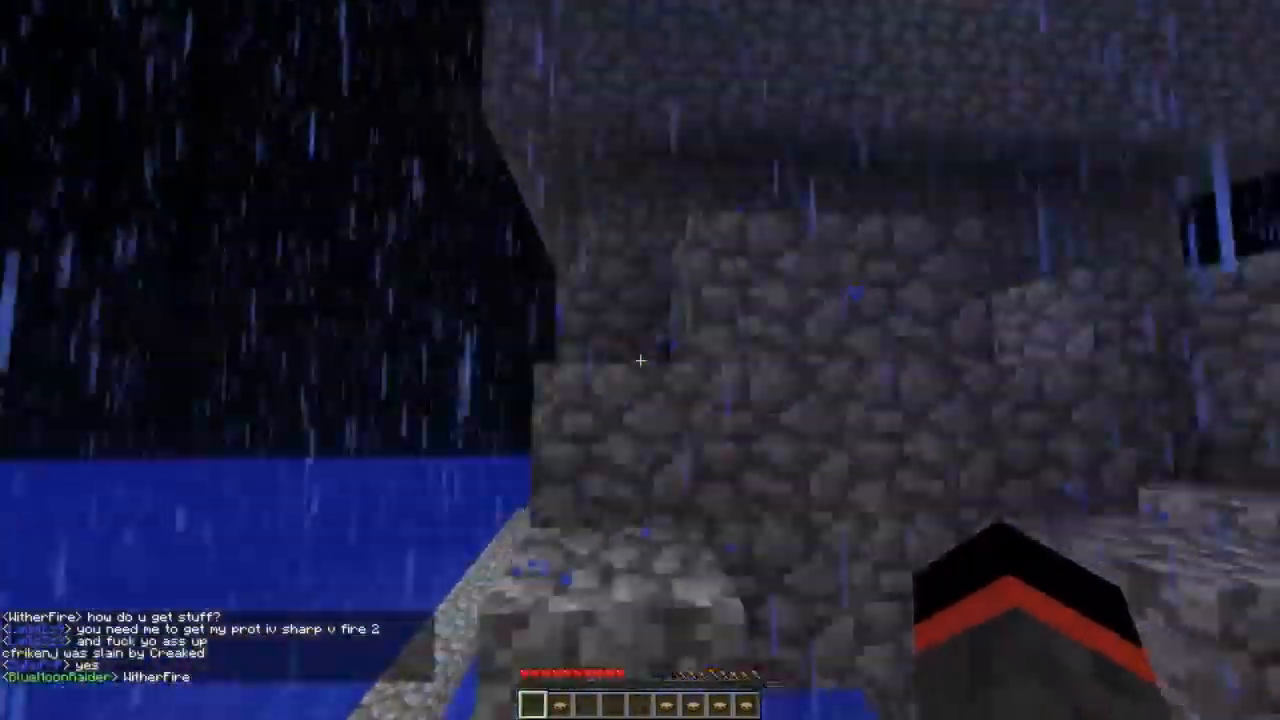
mouse_move(640, 360)
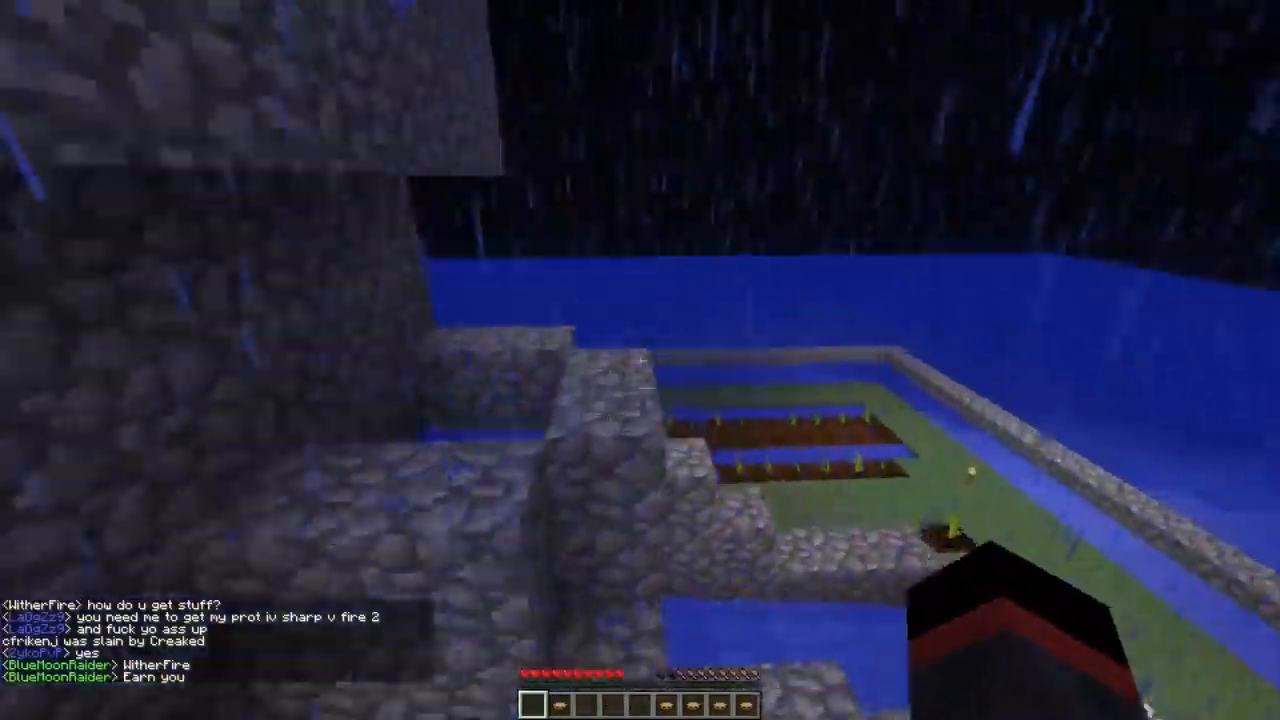
mouse_move(640, 360)
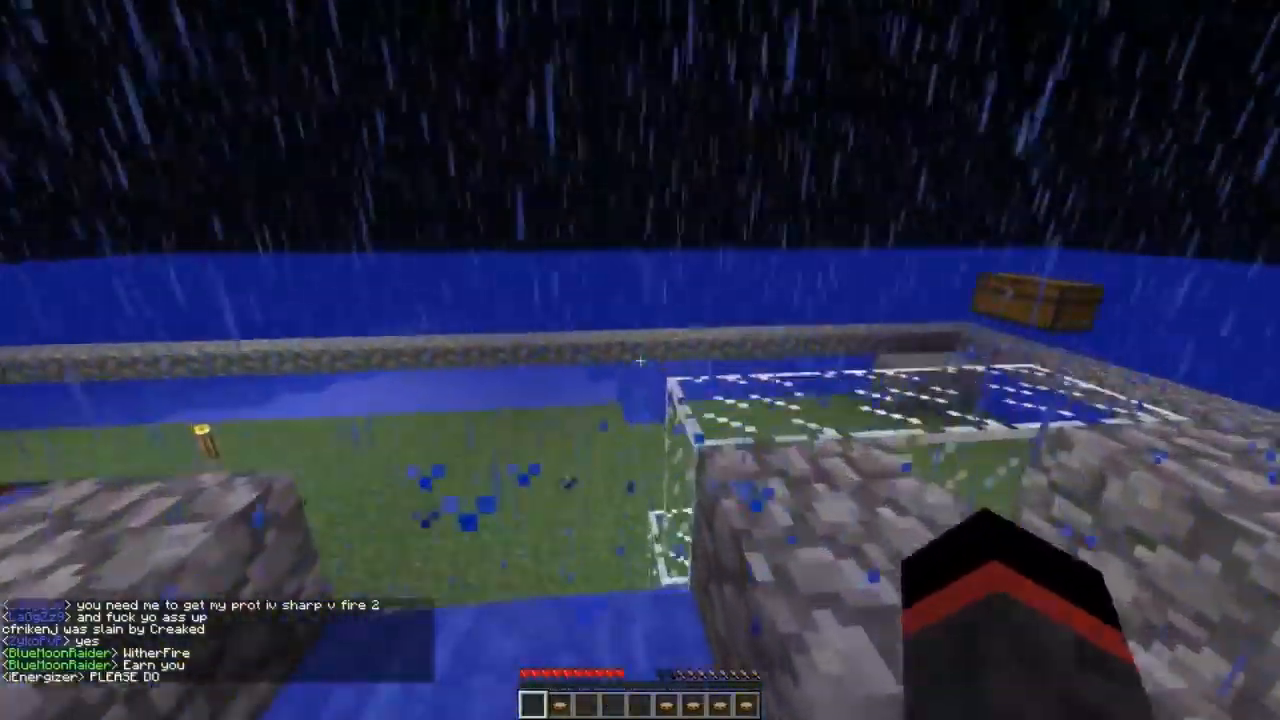
mouse_move(640, 360)
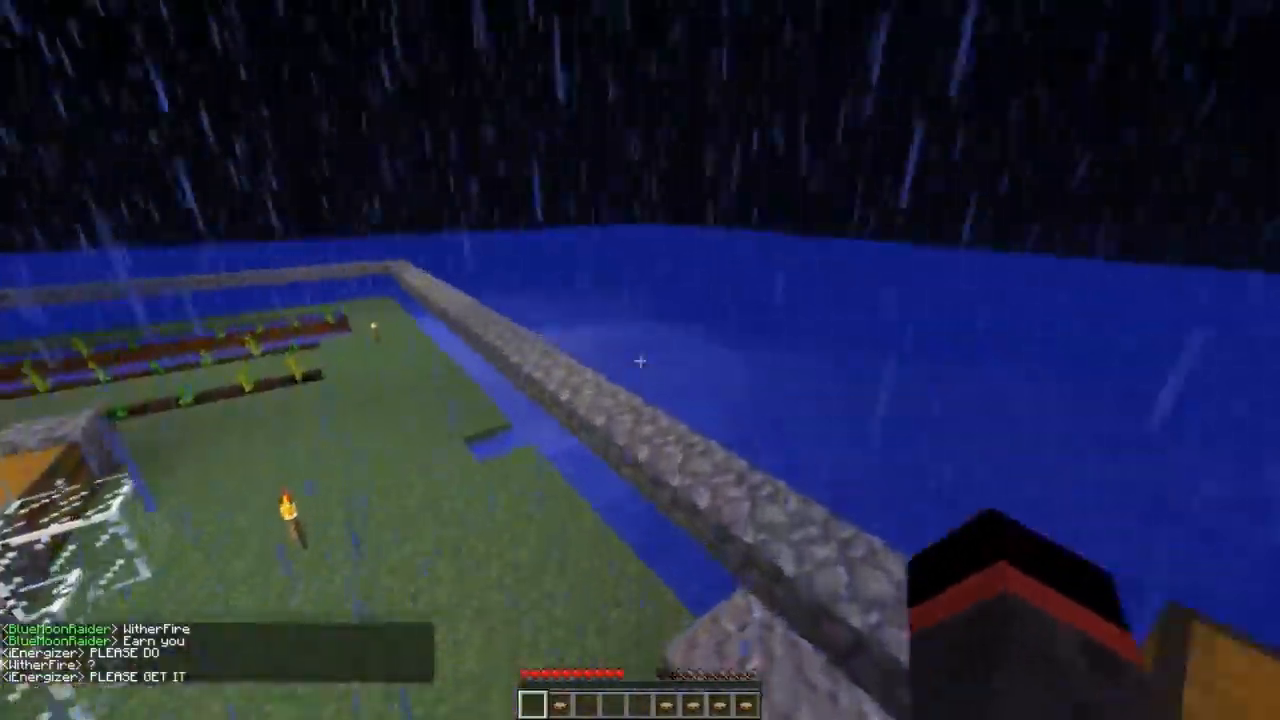
mouse_move(640, 360)
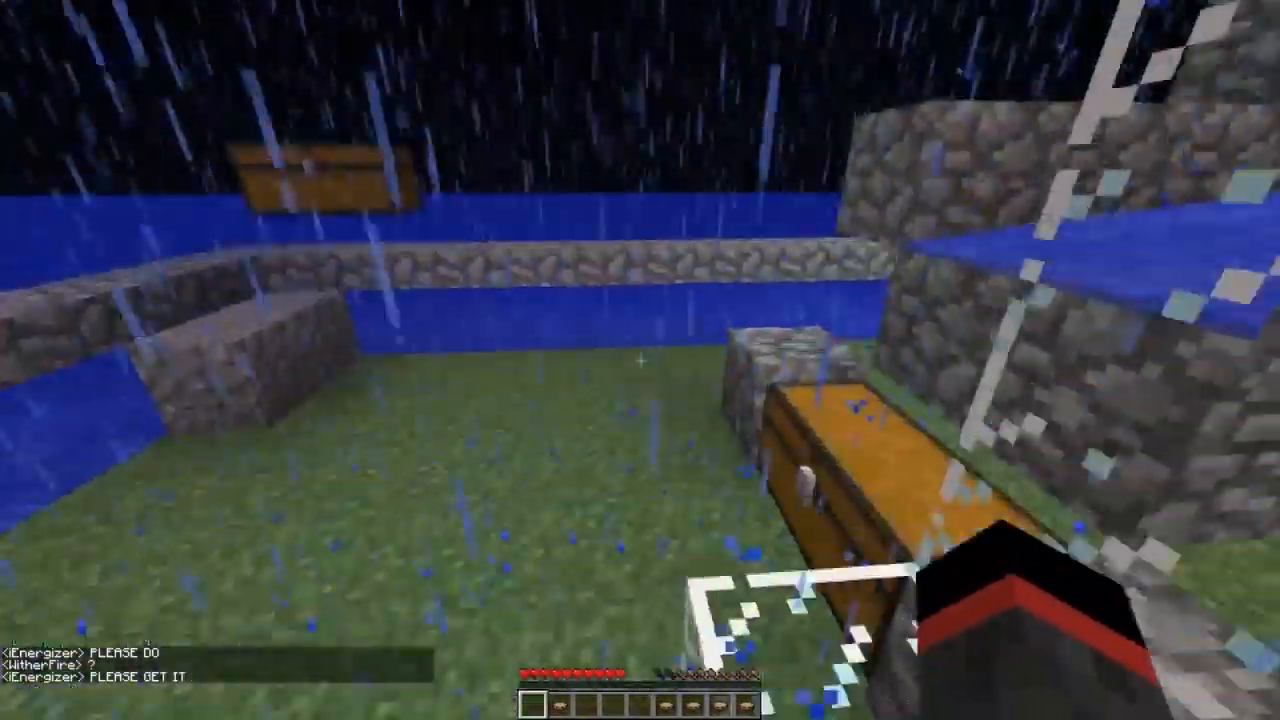
mouse_move(640, 360)
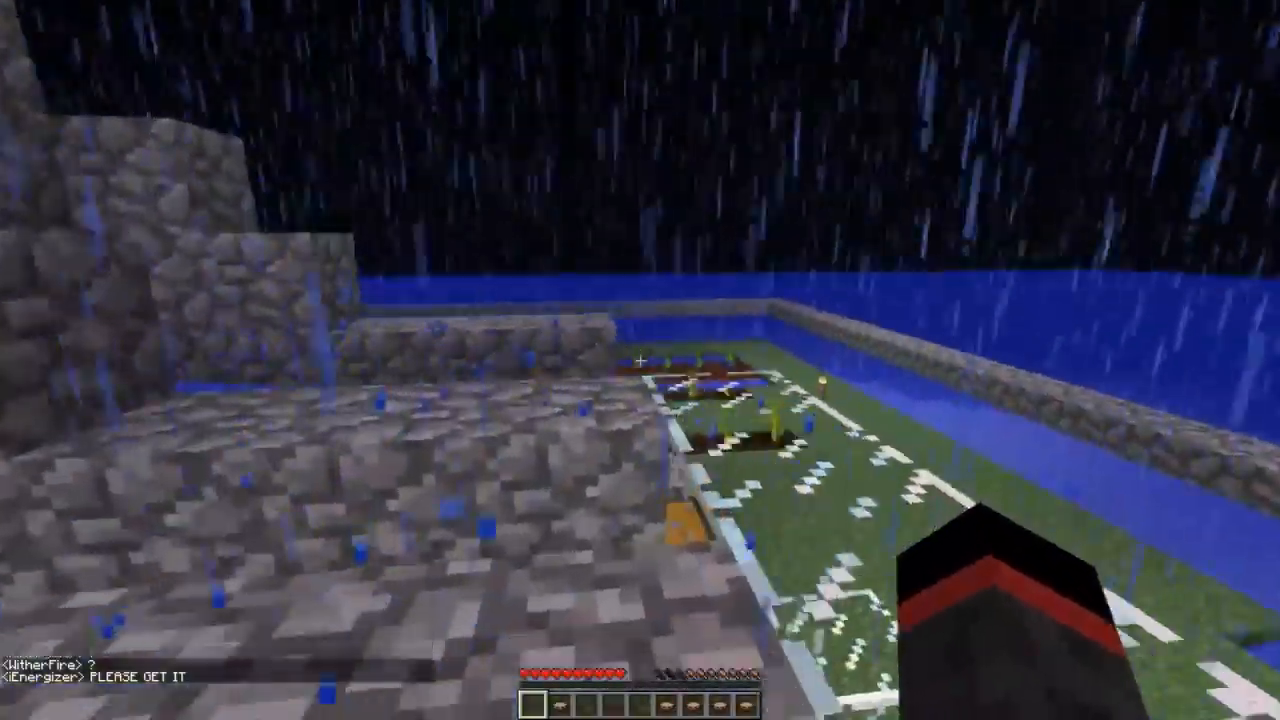